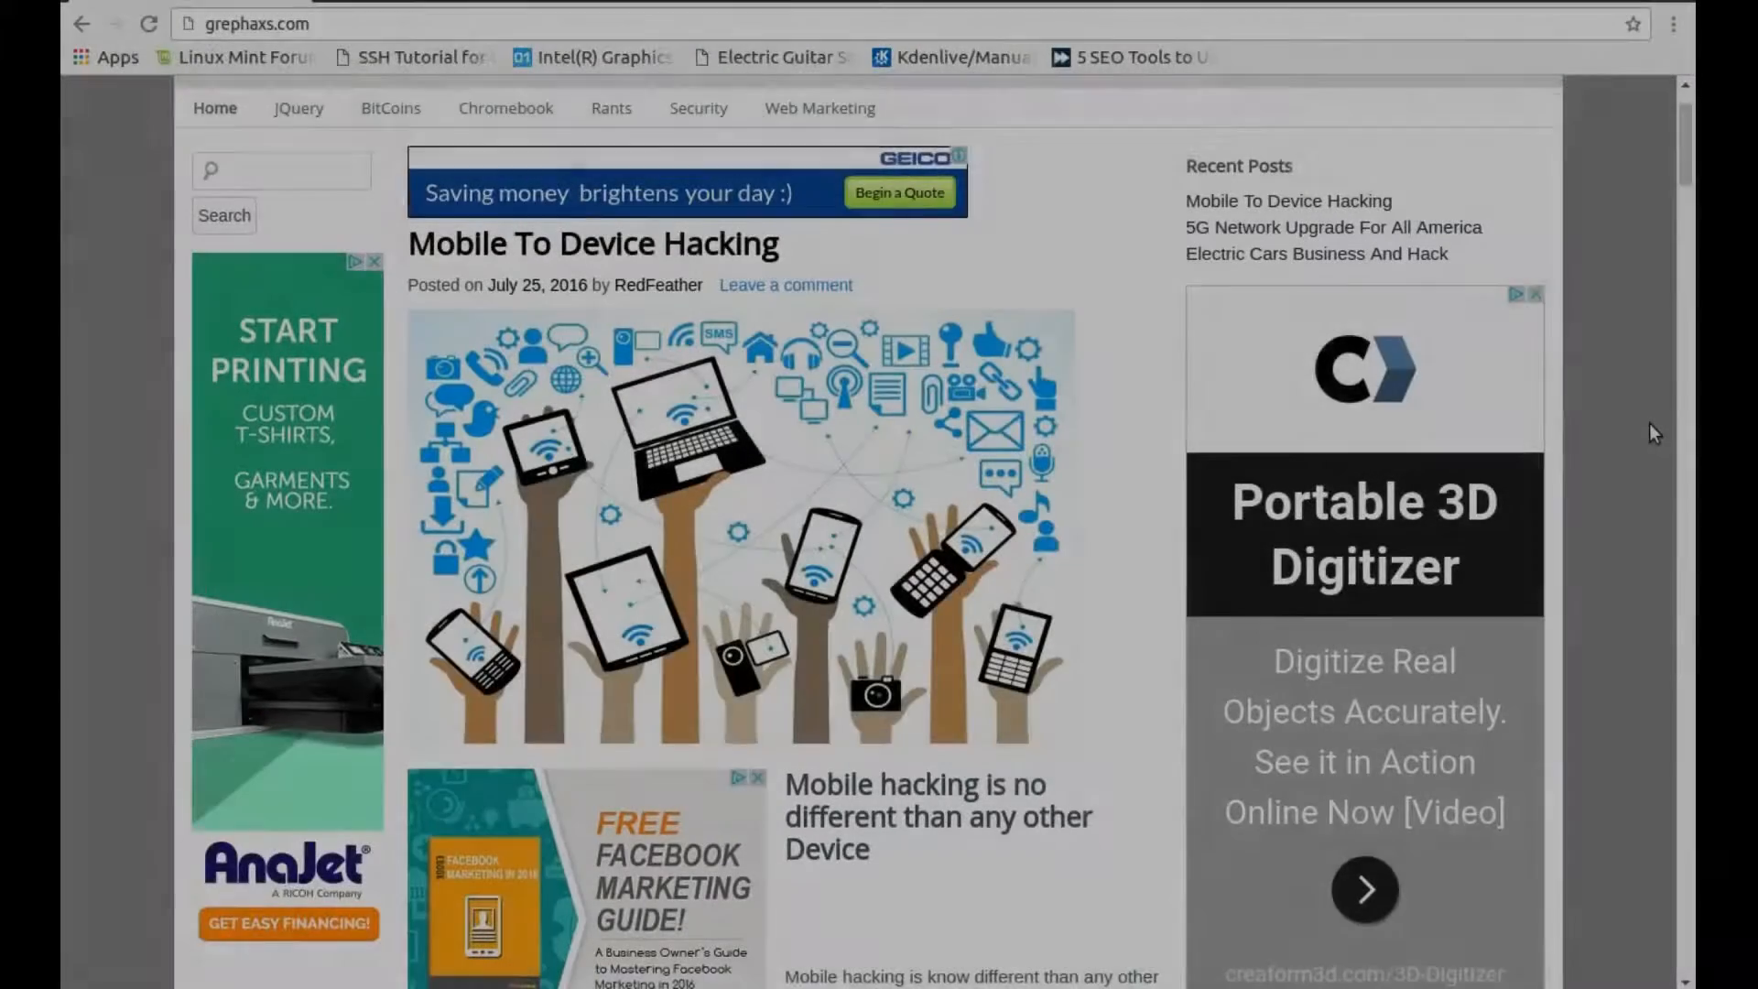
# Scroll the grephaxs.com blog down to the 'Business Is It Still A Dogie Eat Dogie World' post
pyautogui.scroll(-3)
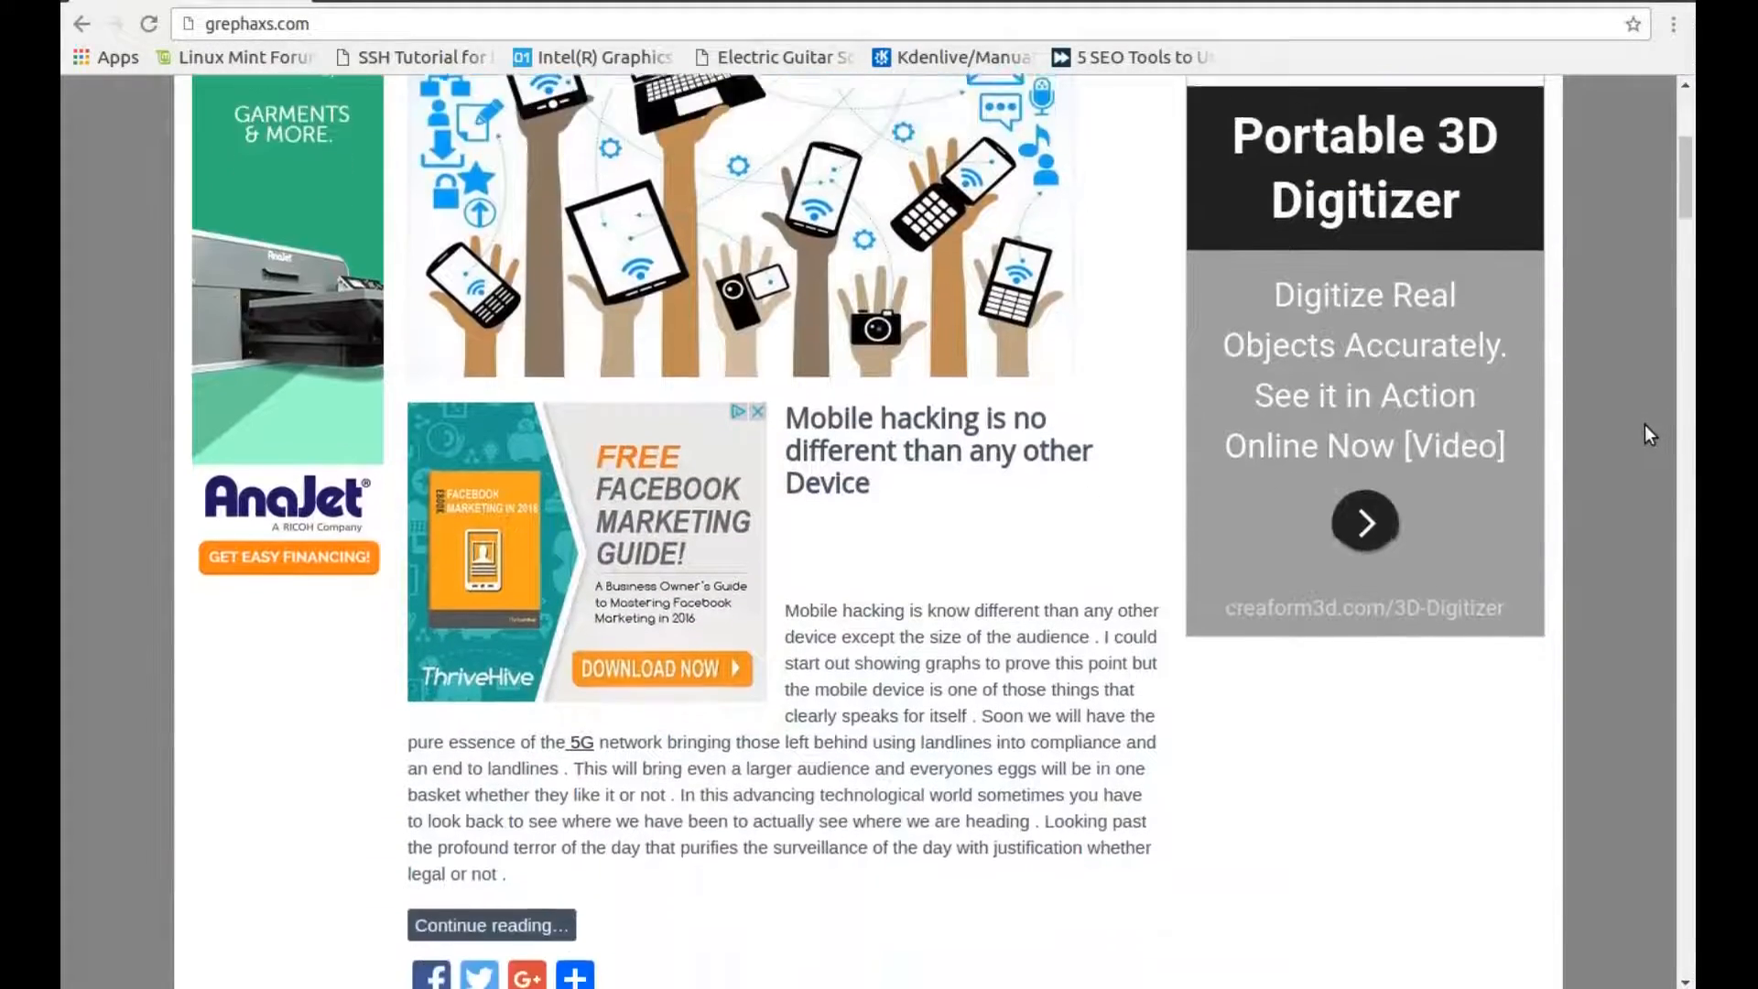
pyautogui.scroll(-3)
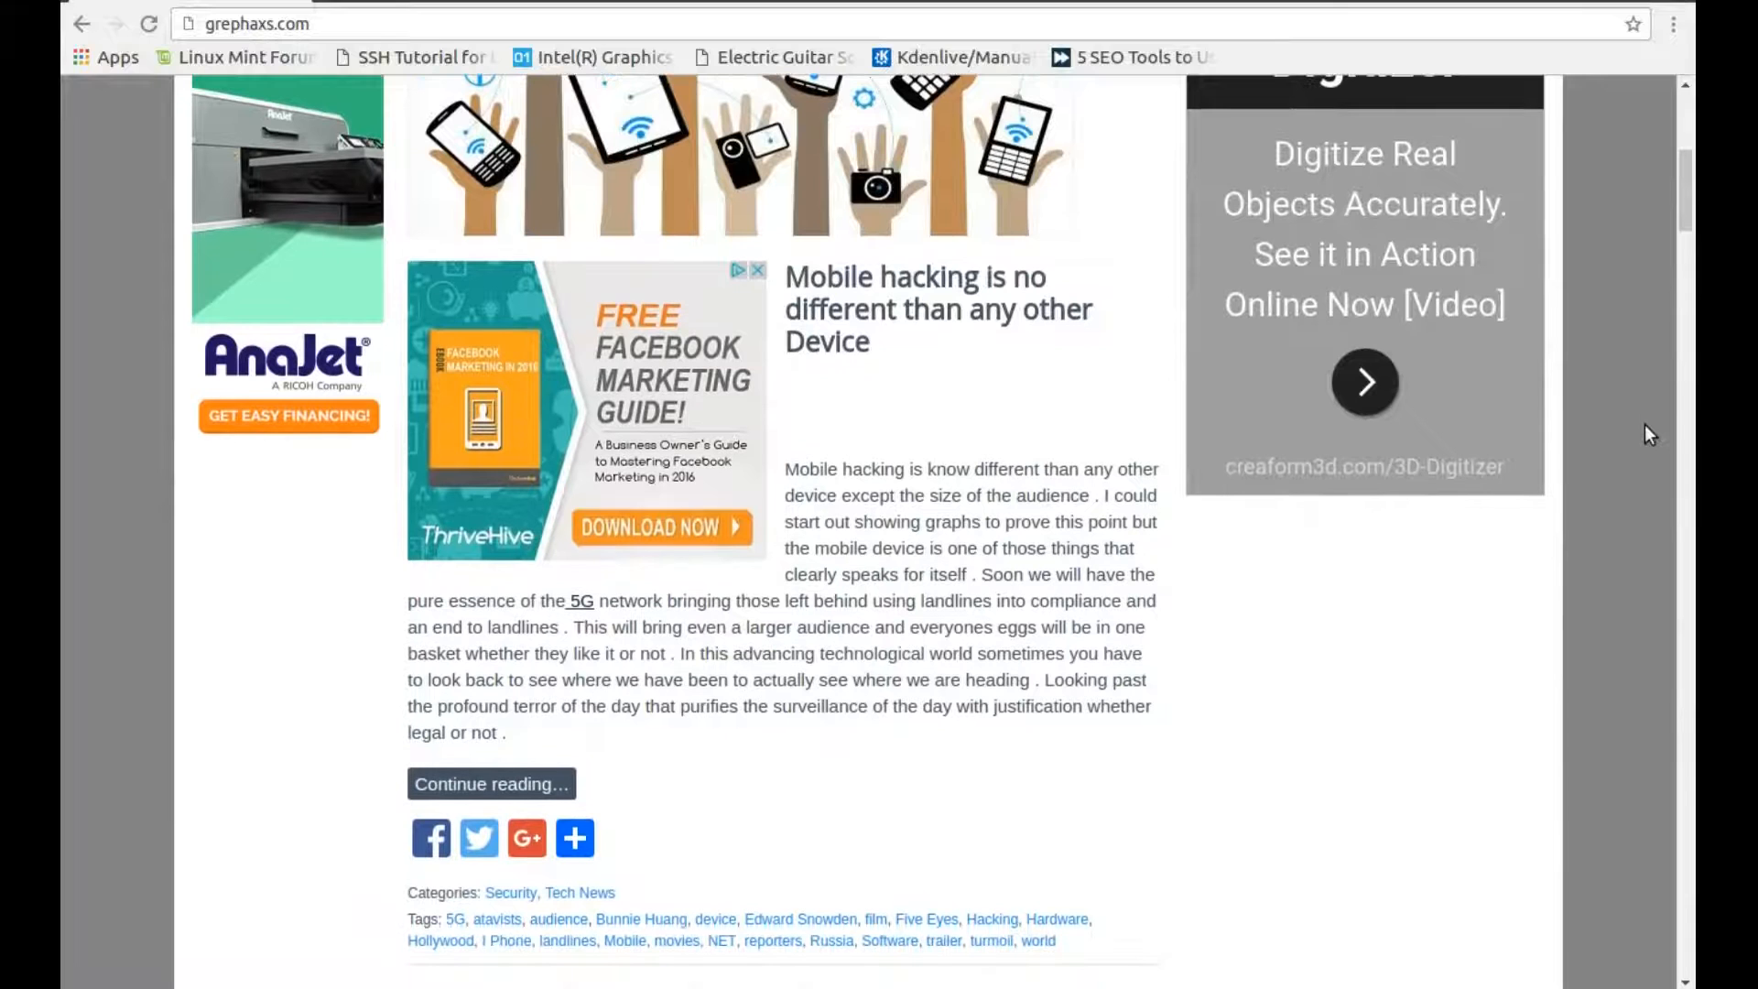
pyautogui.scroll(-3)
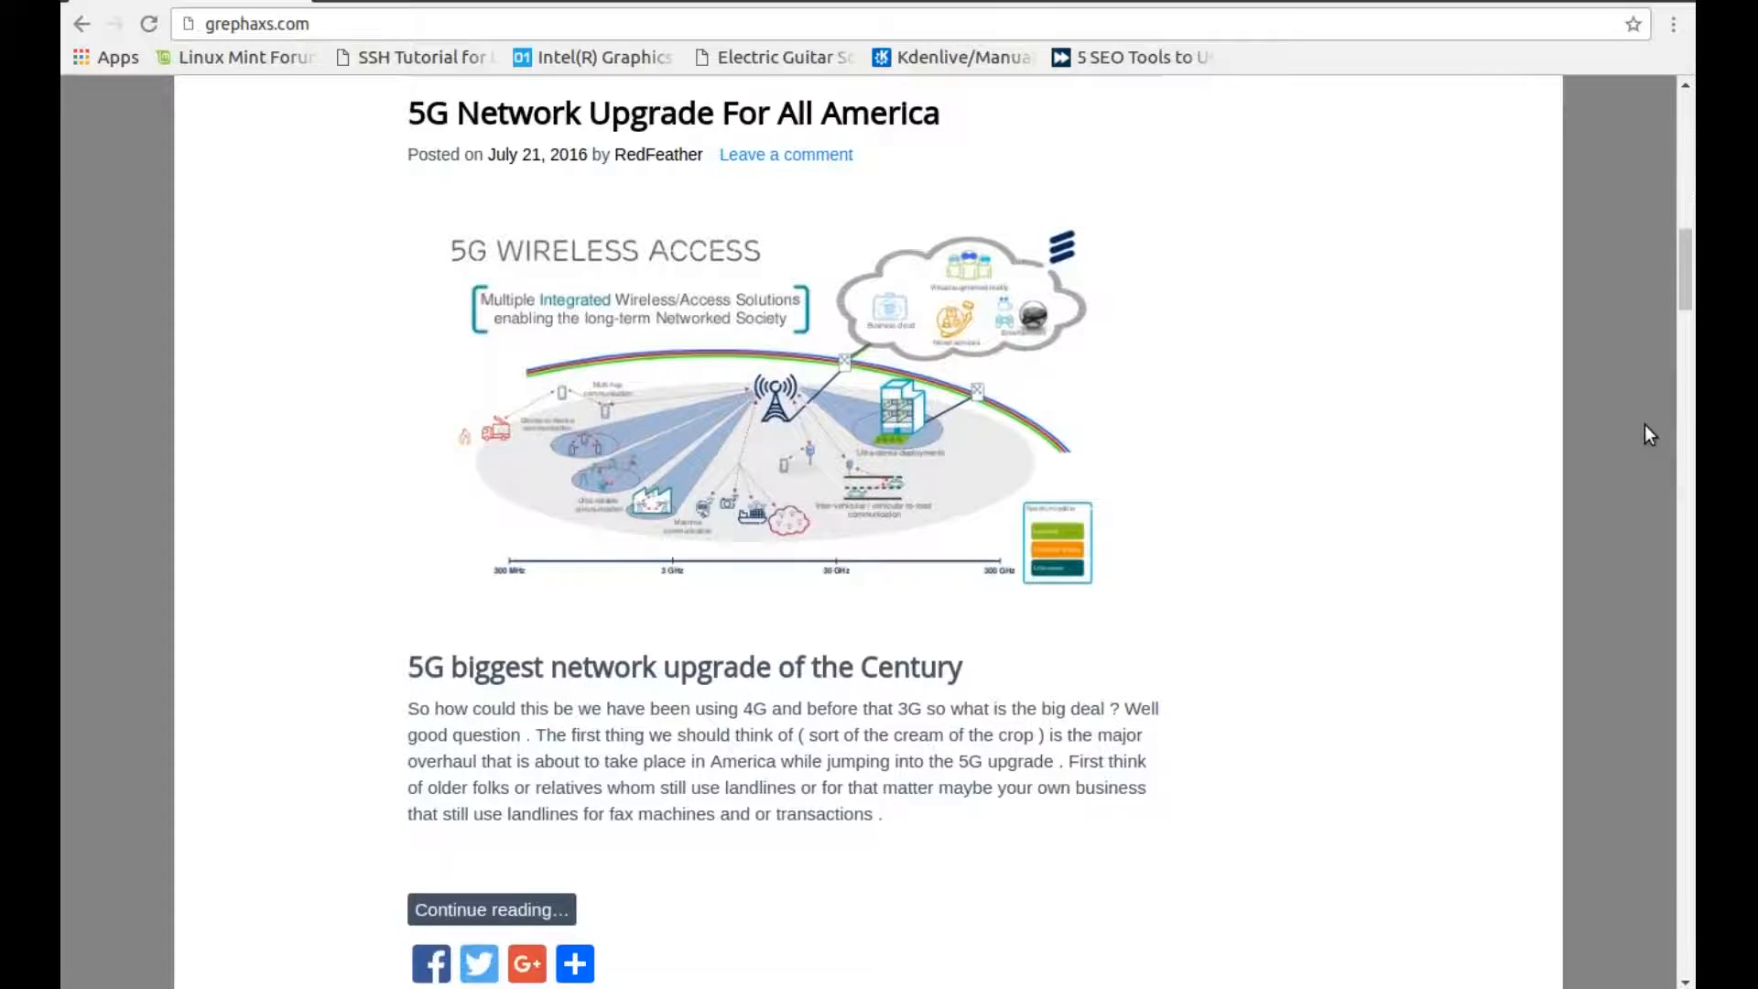
pyautogui.scroll(-3)
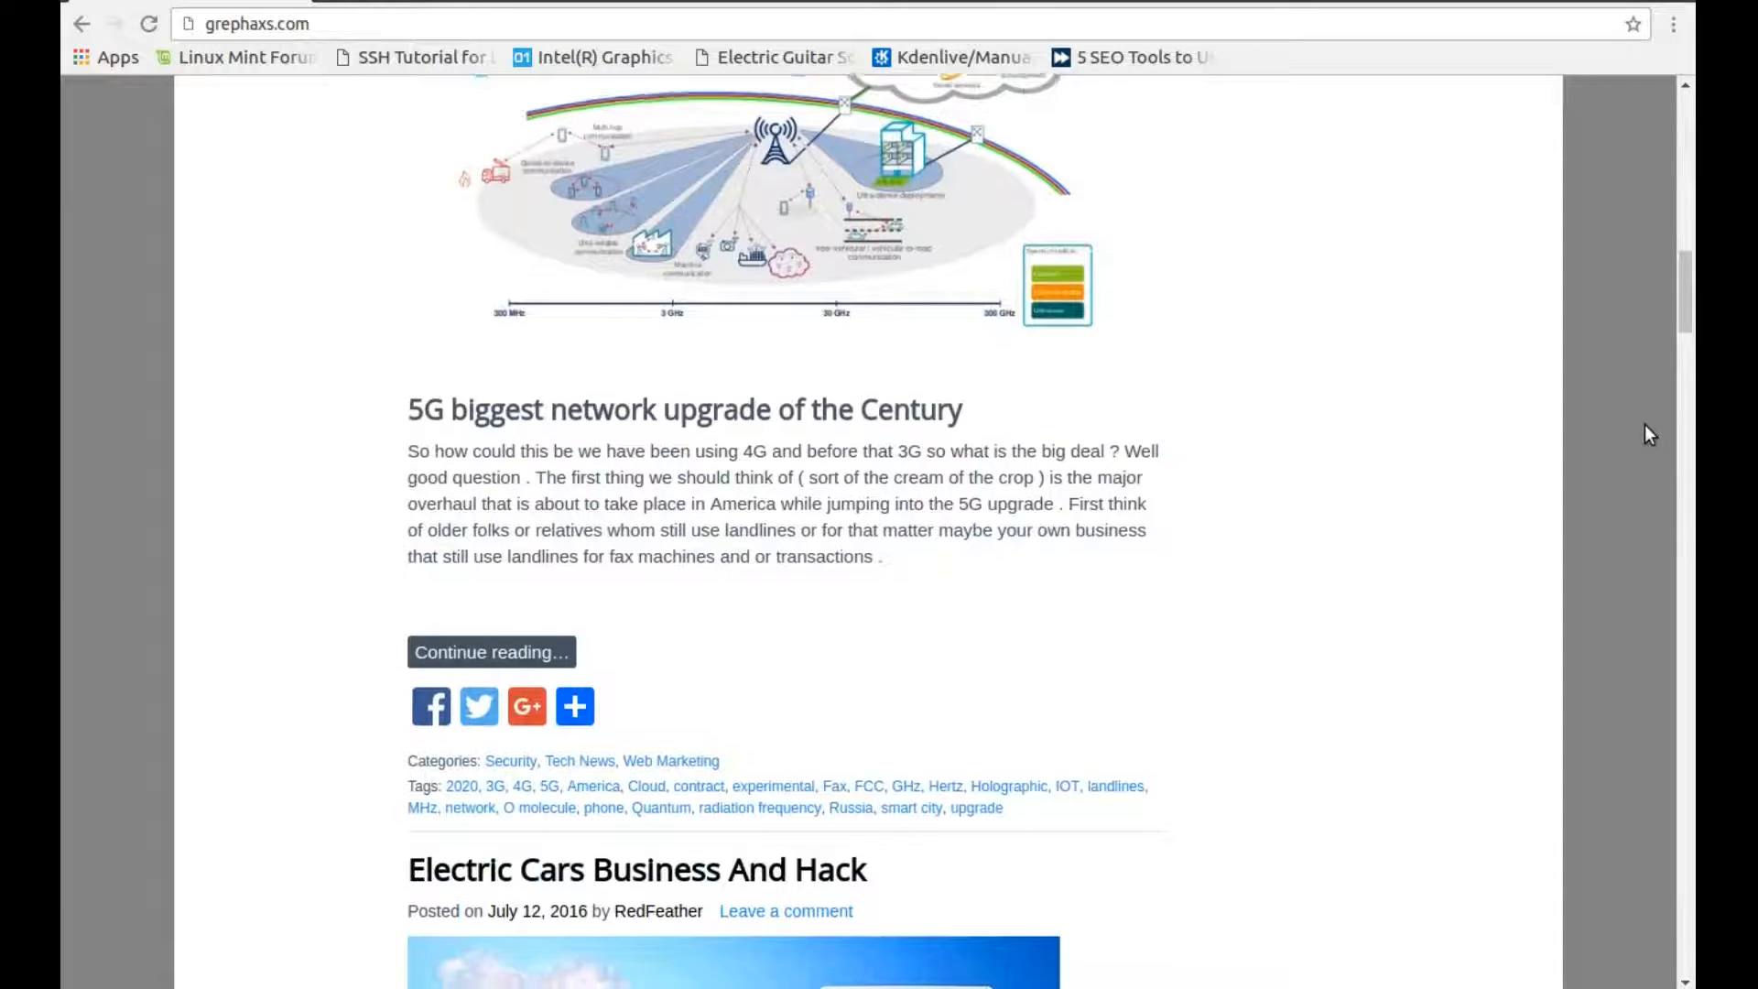
pyautogui.scroll(-3)
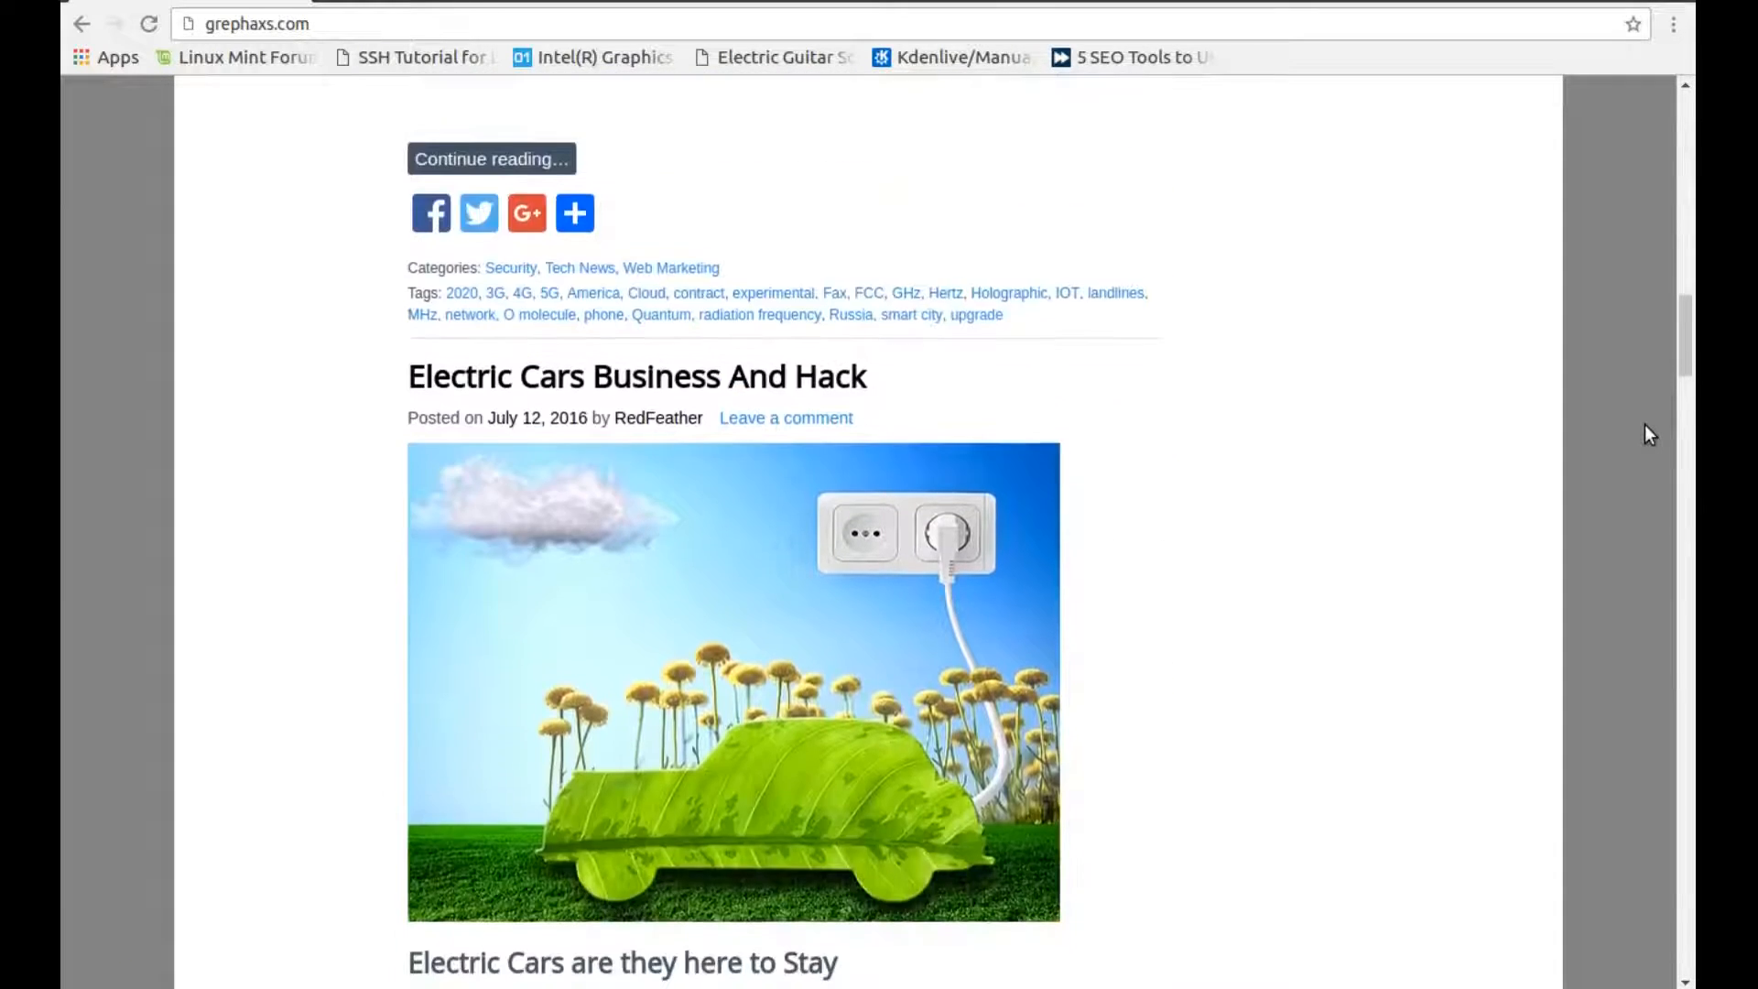
pyautogui.scroll(-3)
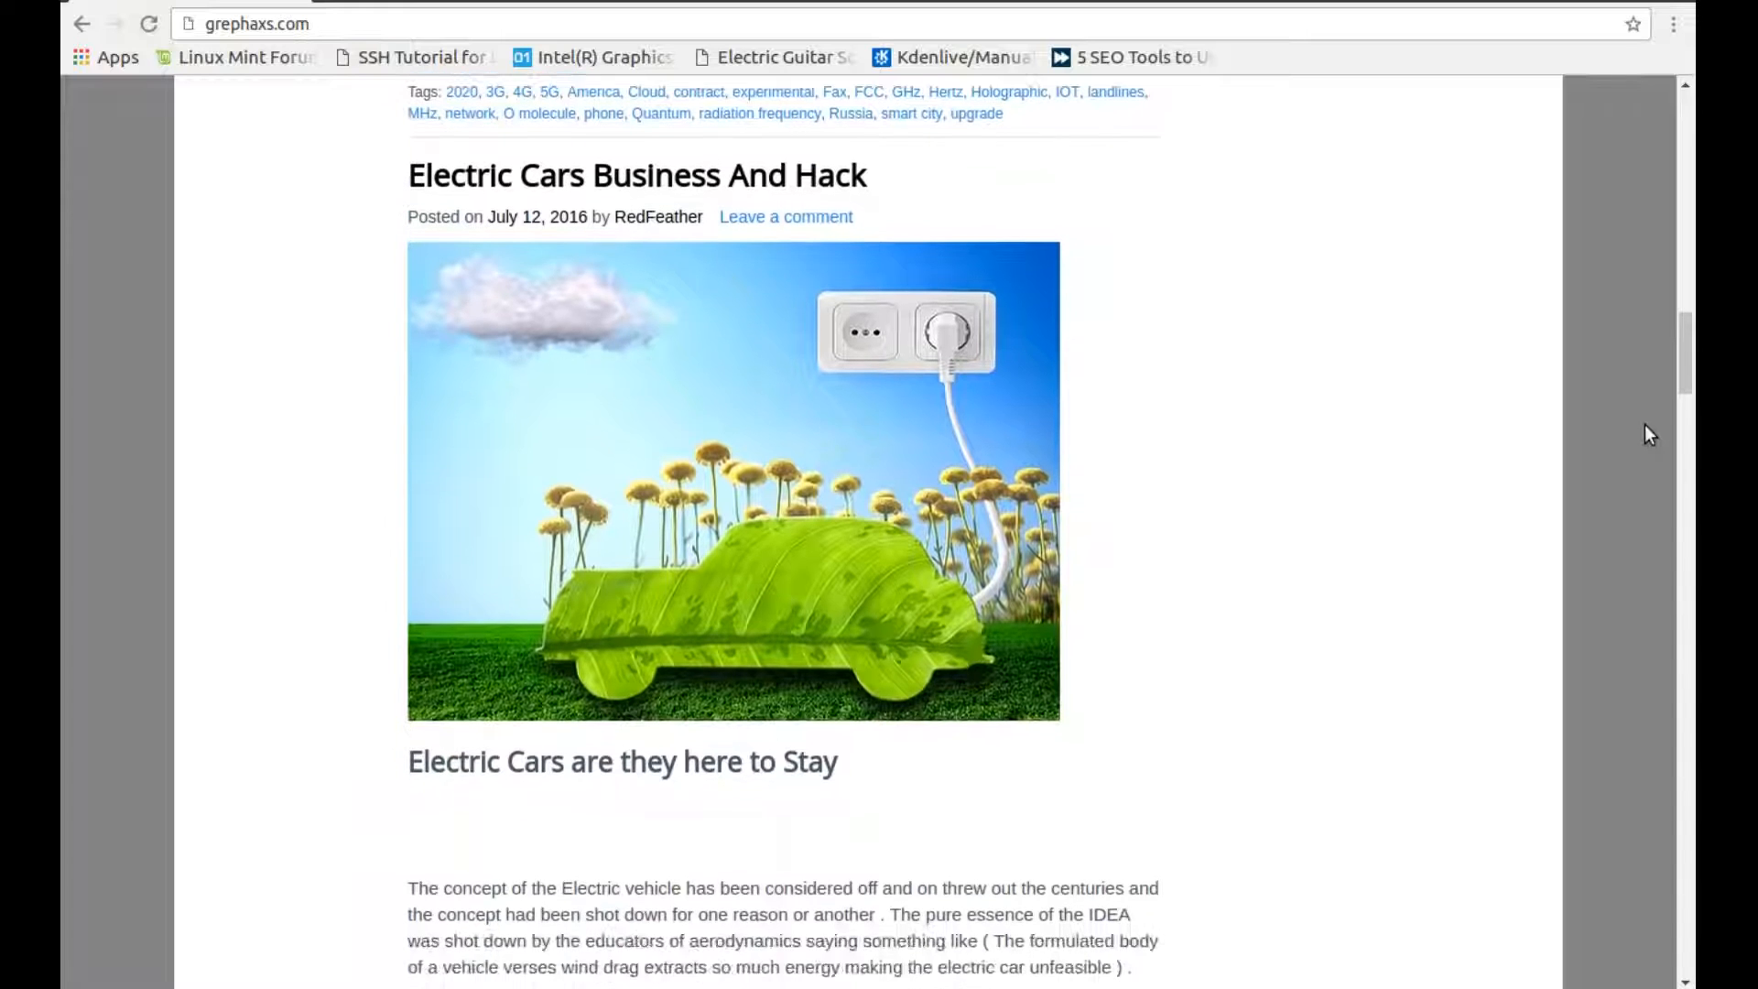
pyautogui.scroll(-3)
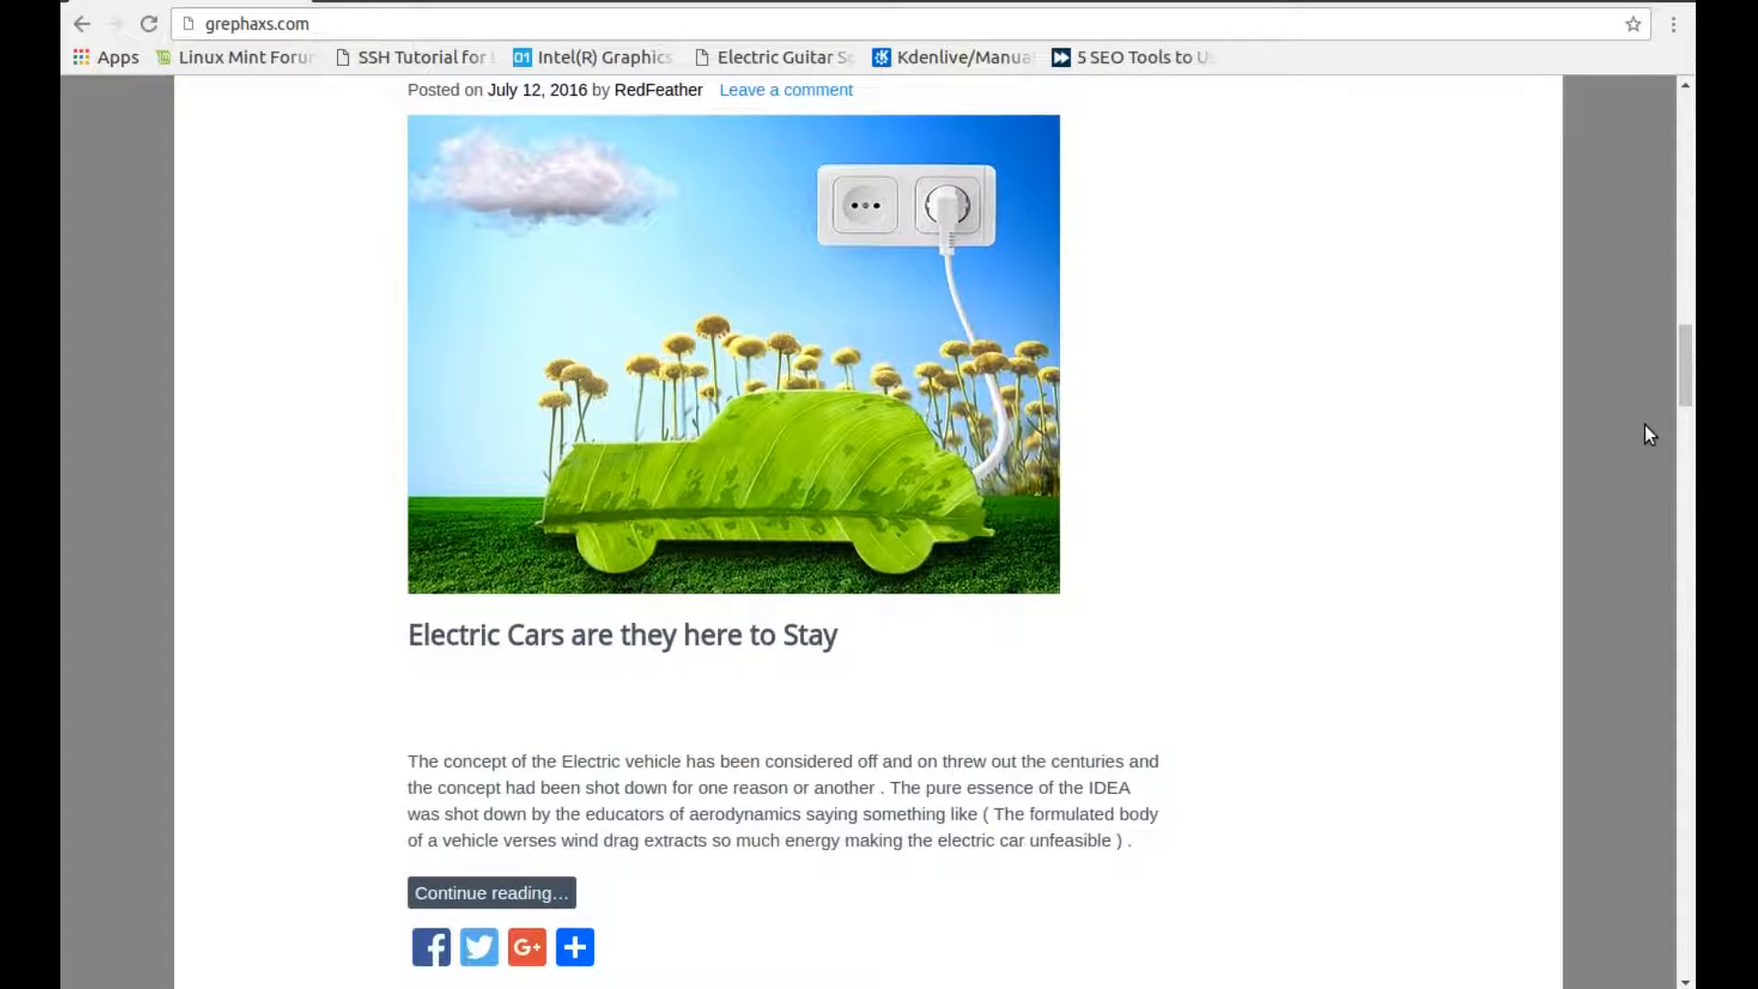
pyautogui.scroll(-3)
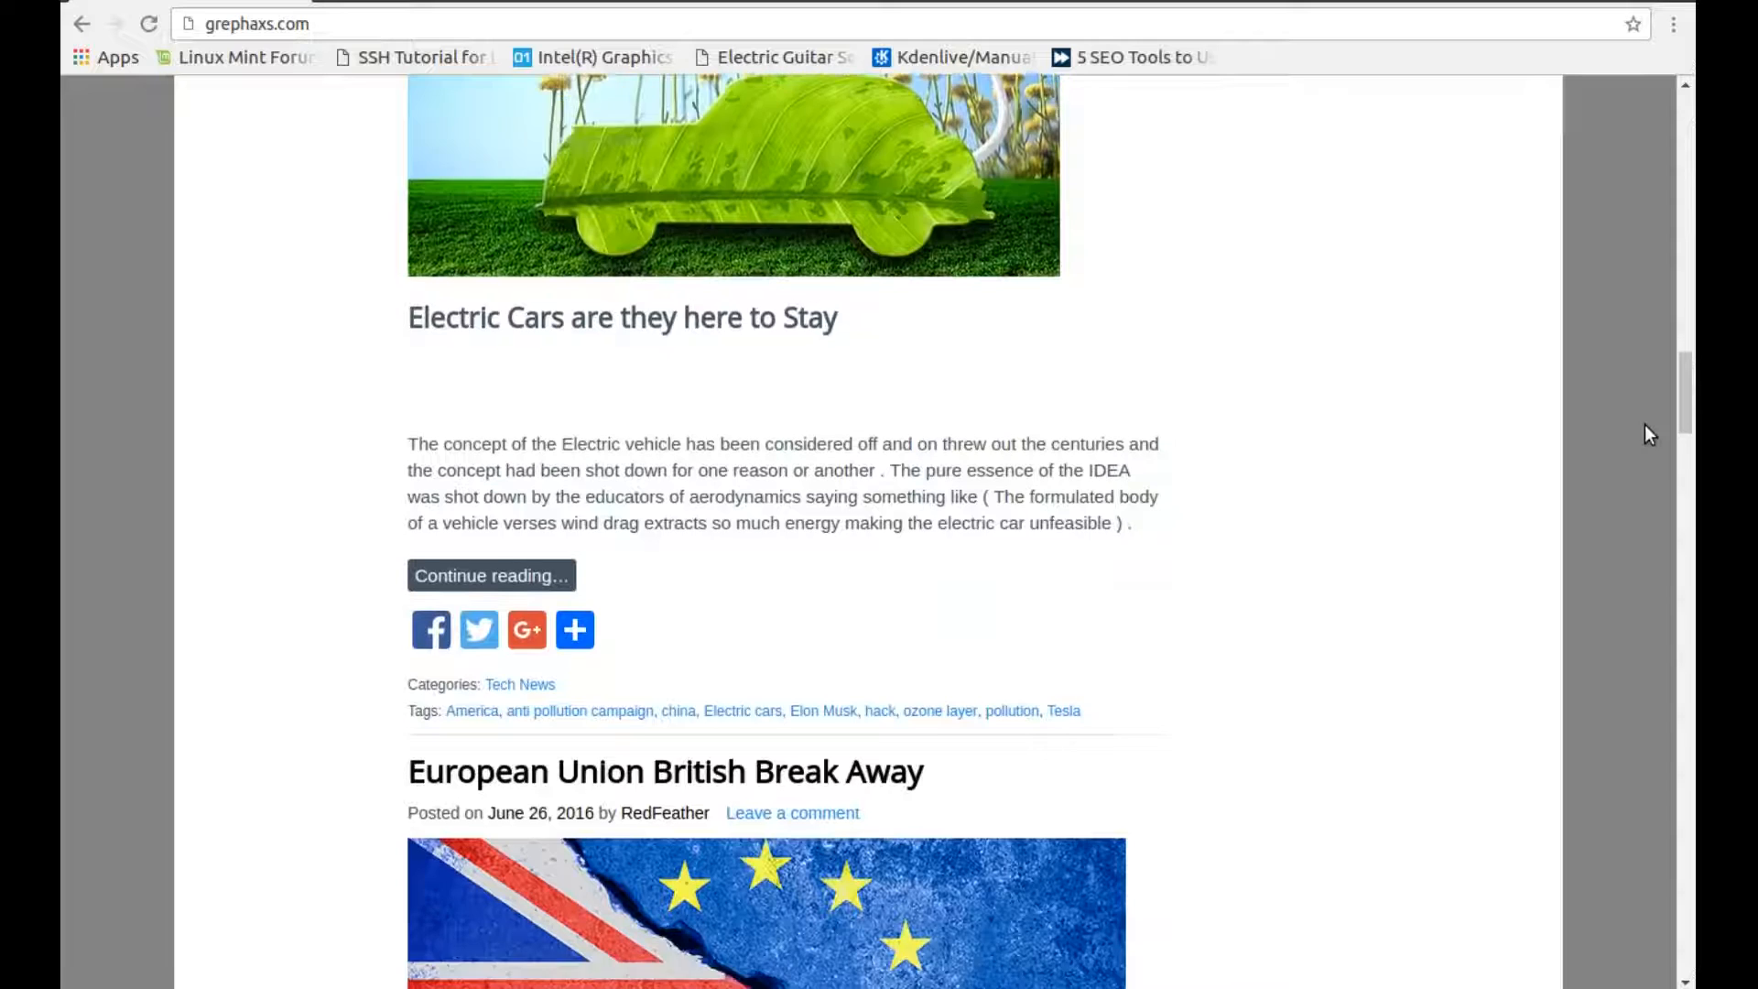
pyautogui.scroll(-3)
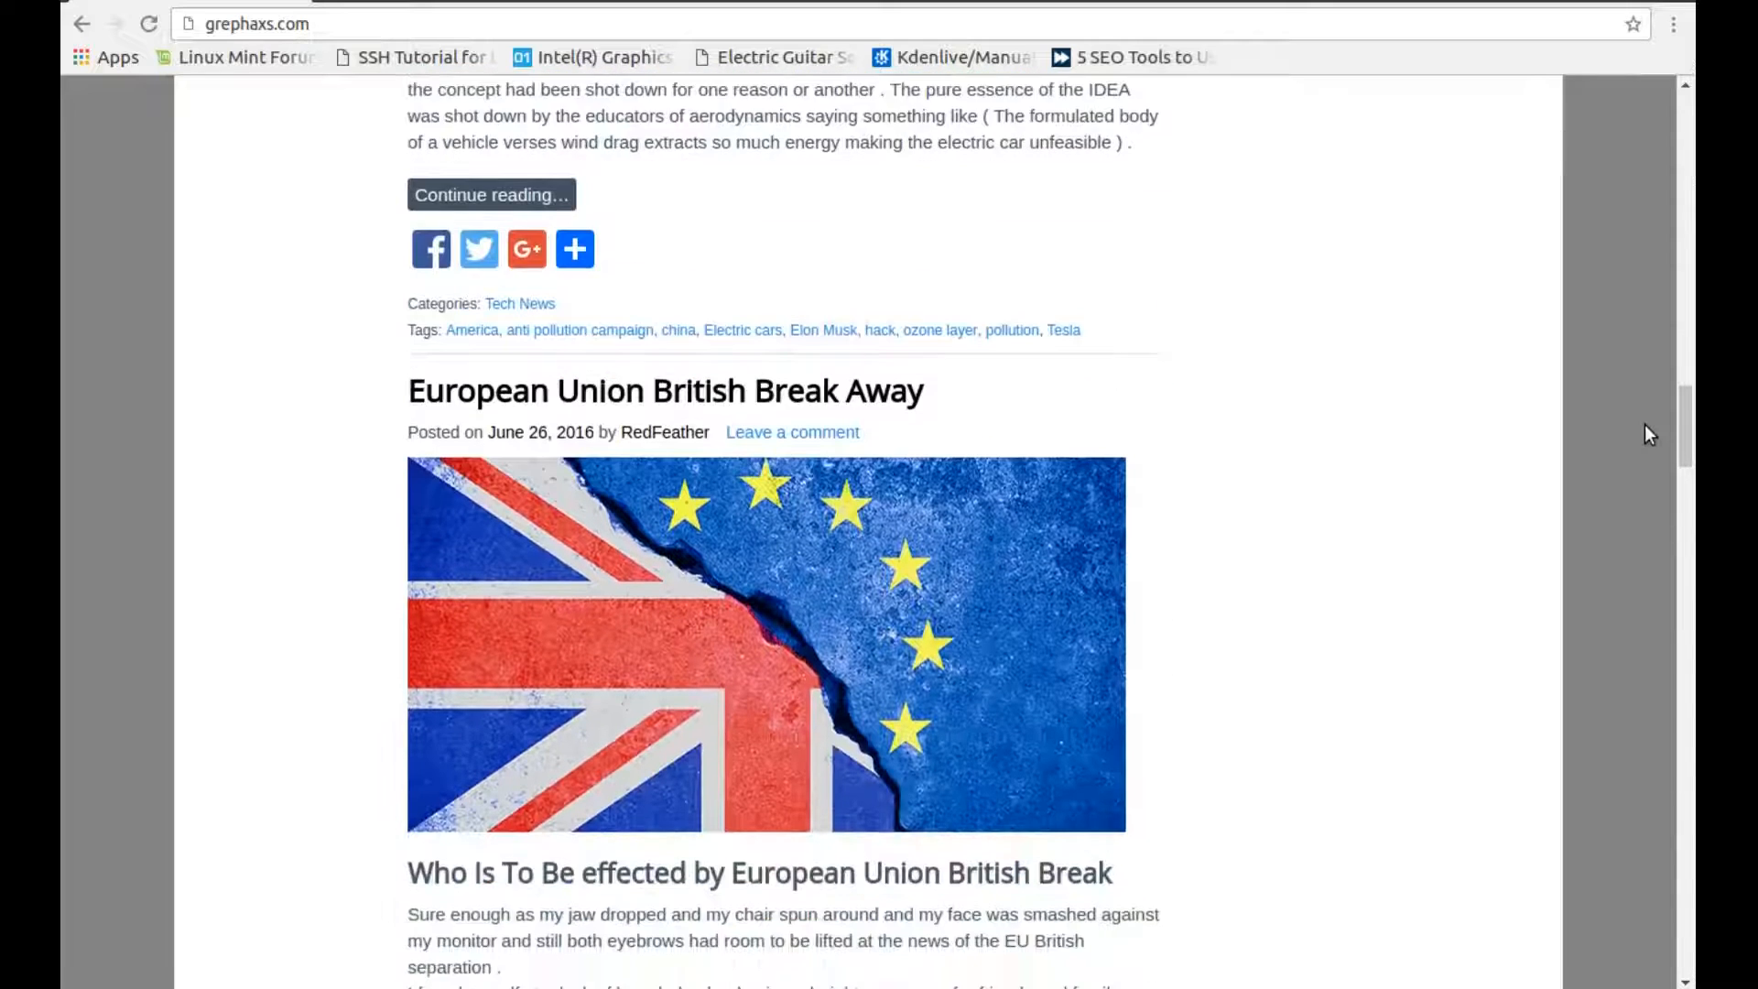
pyautogui.scroll(-3)
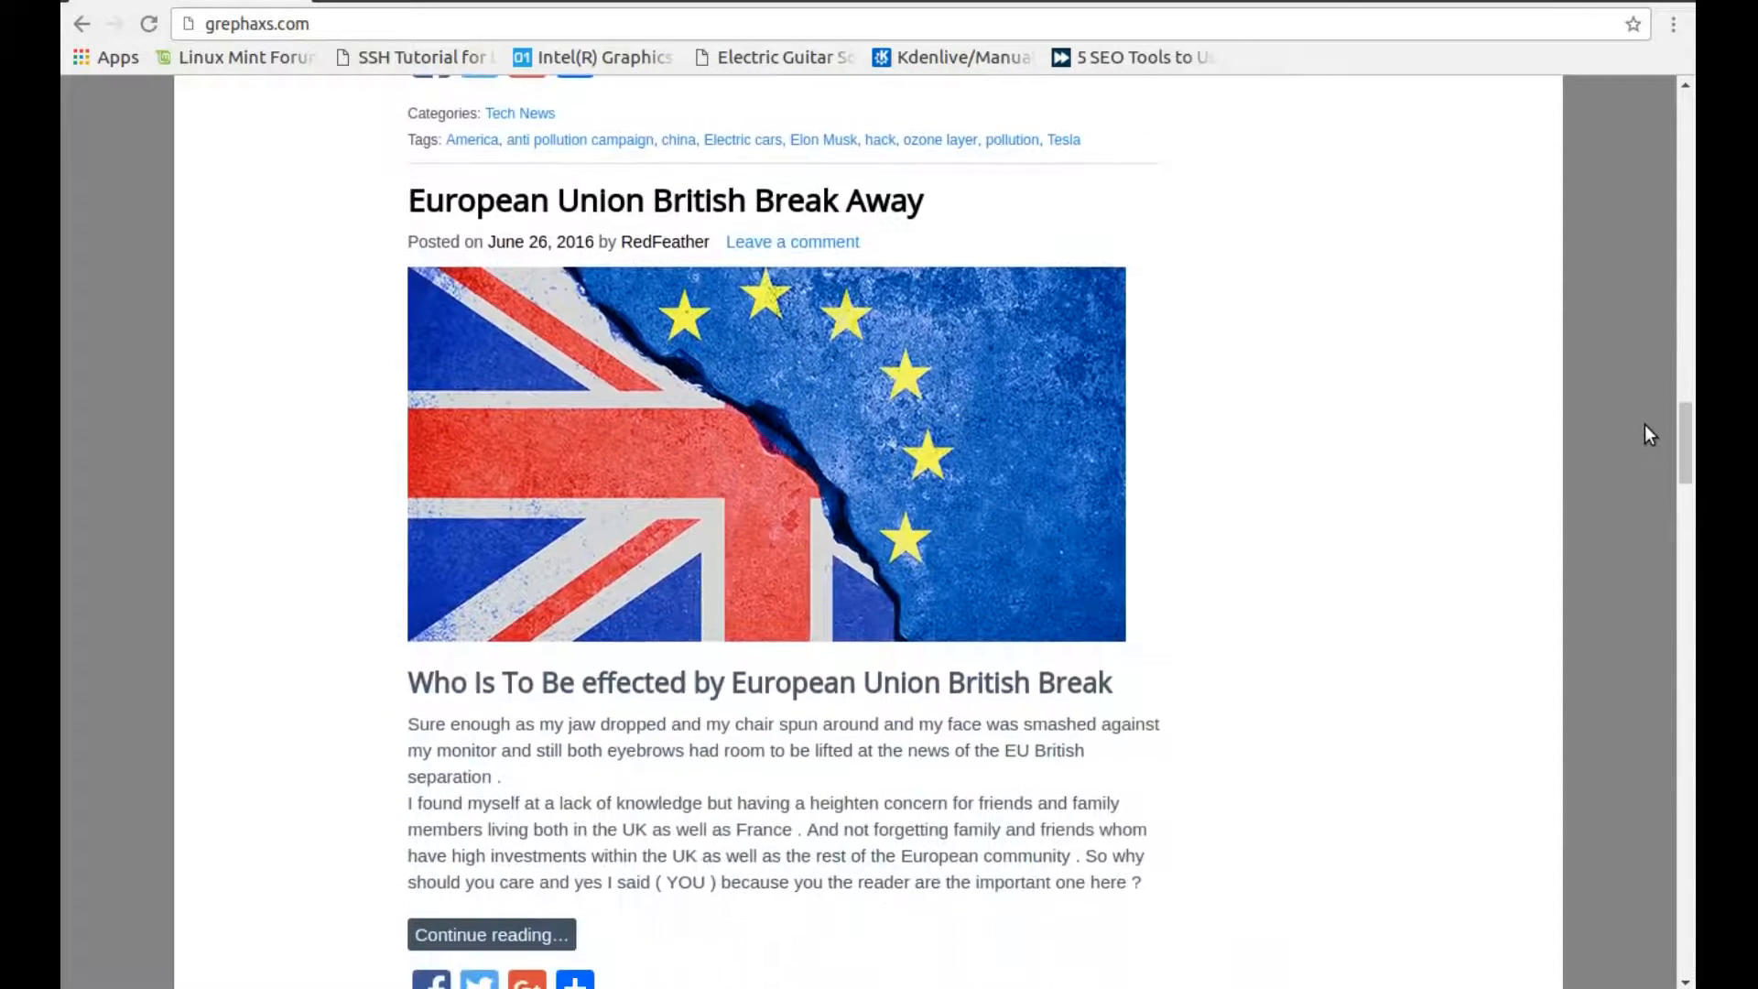
pyautogui.scroll(-3)
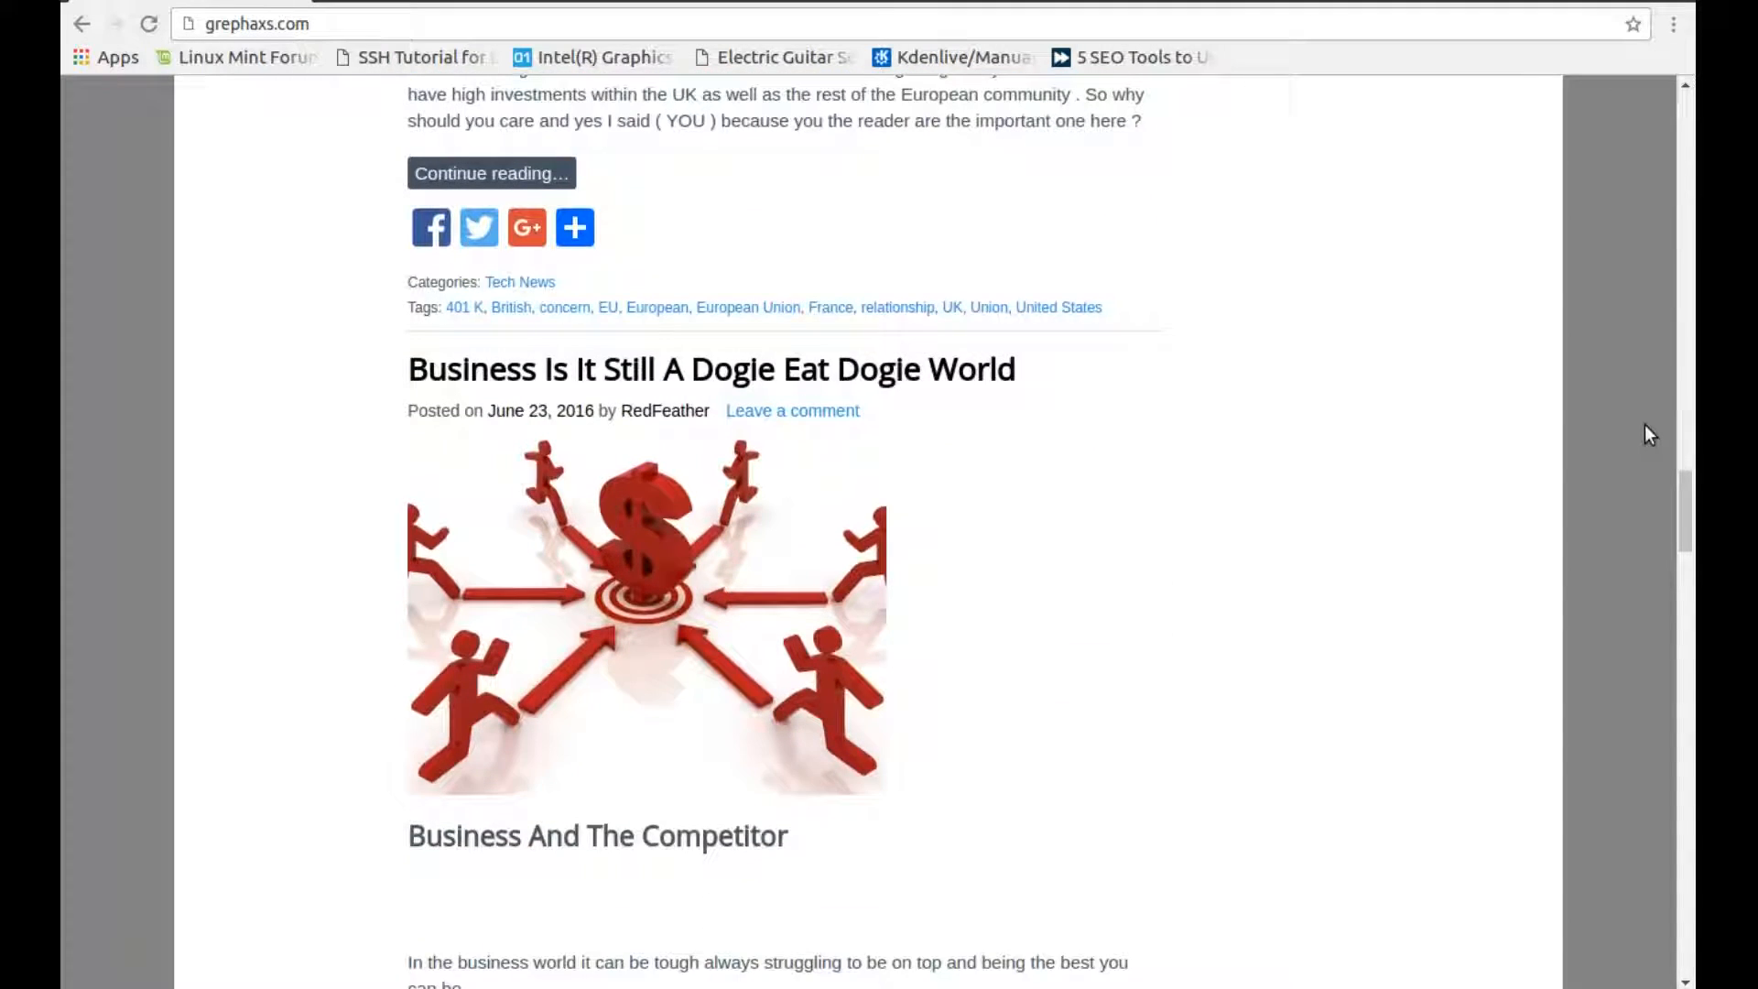
pyautogui.scroll(-3)
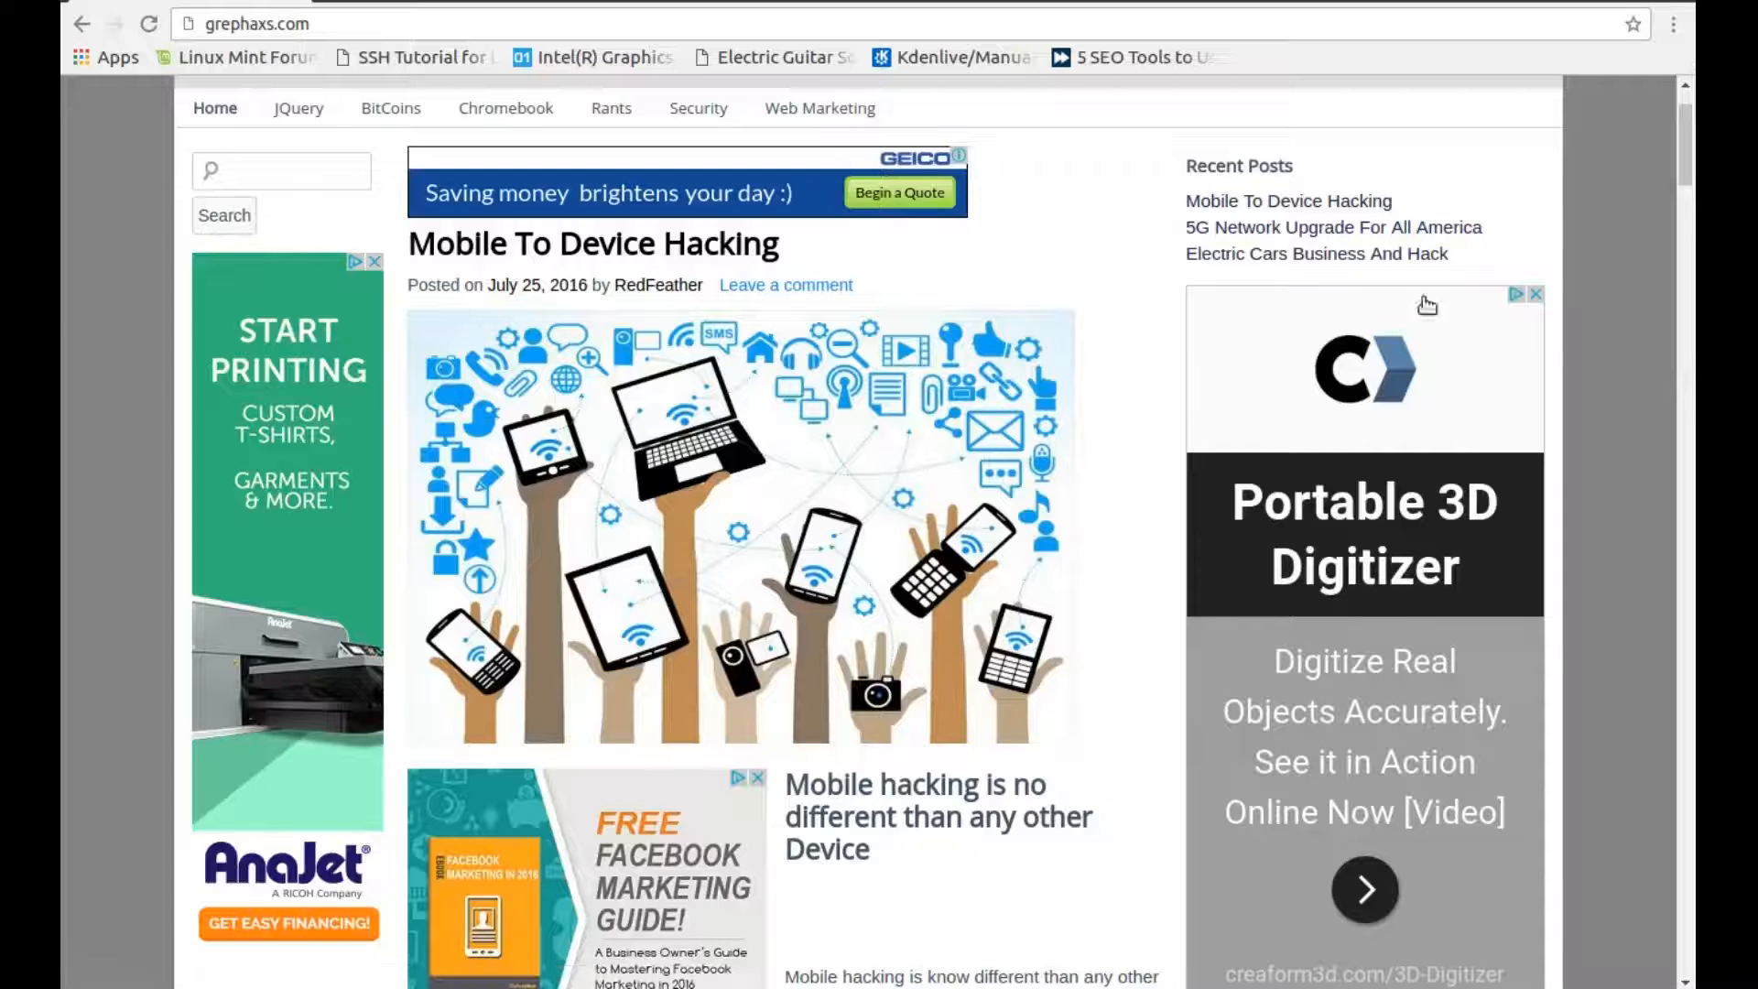
# Scroll the grephaxs.com blog further down to the '5G Network Upgrade For All America' post
pyautogui.scroll(-3)
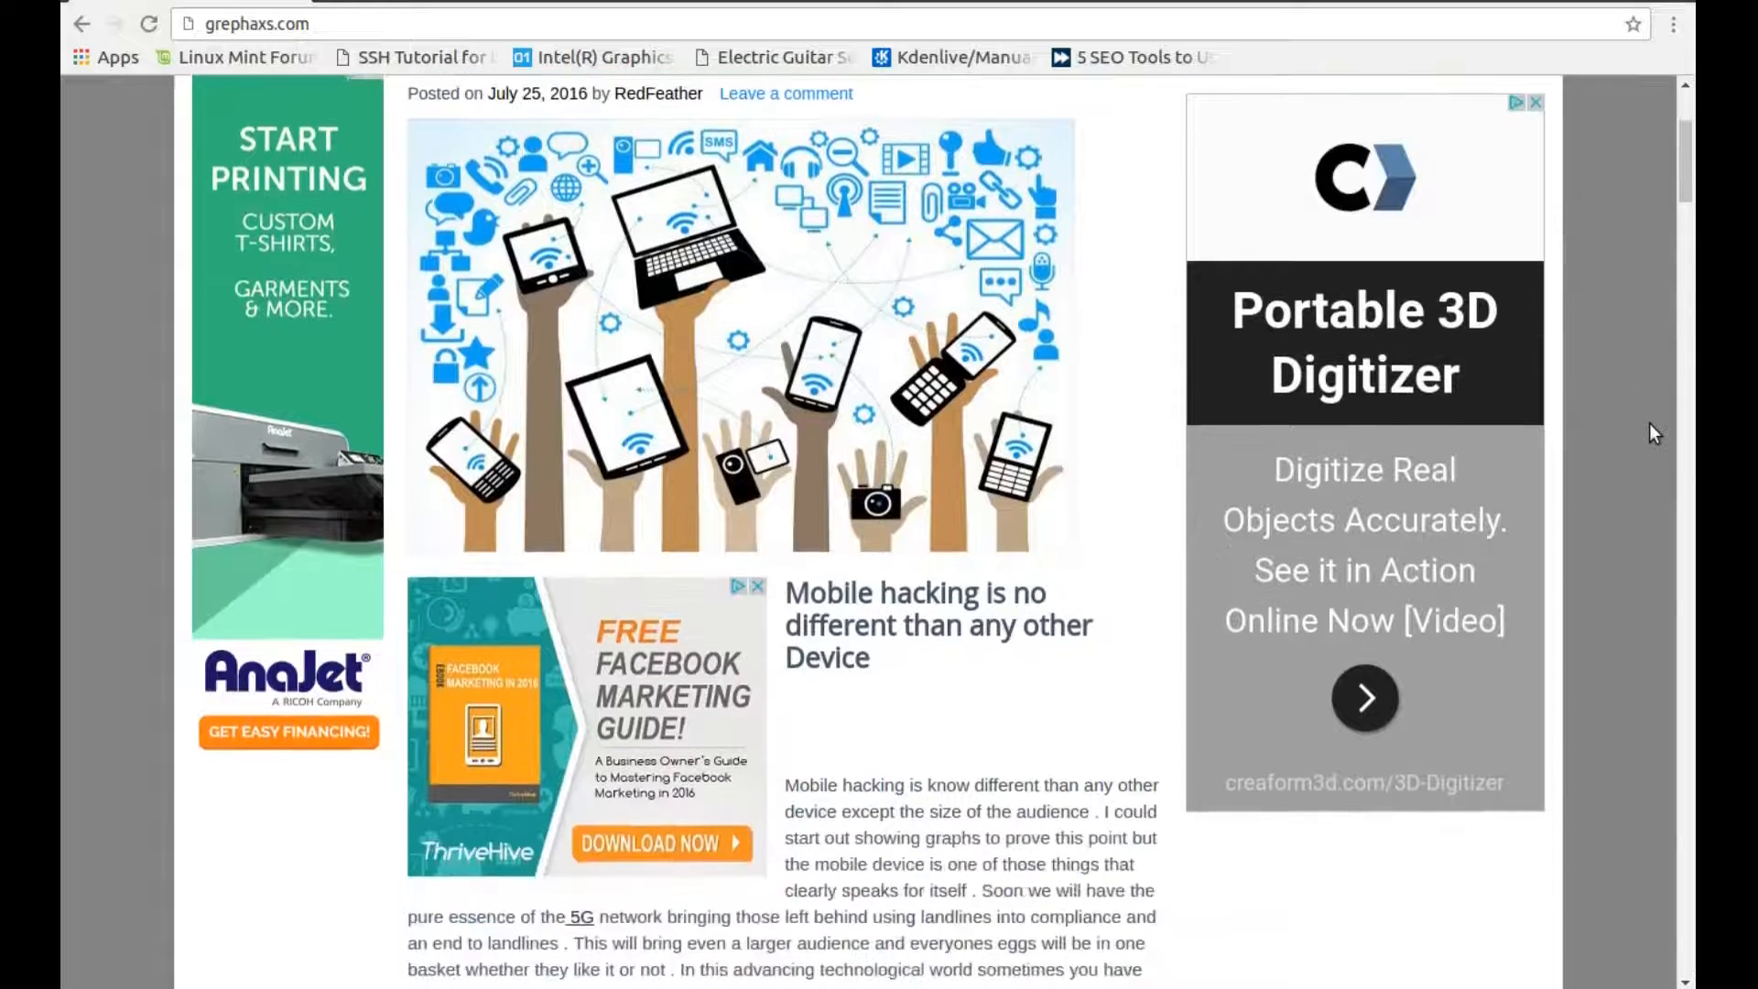
pyautogui.scroll(-3)
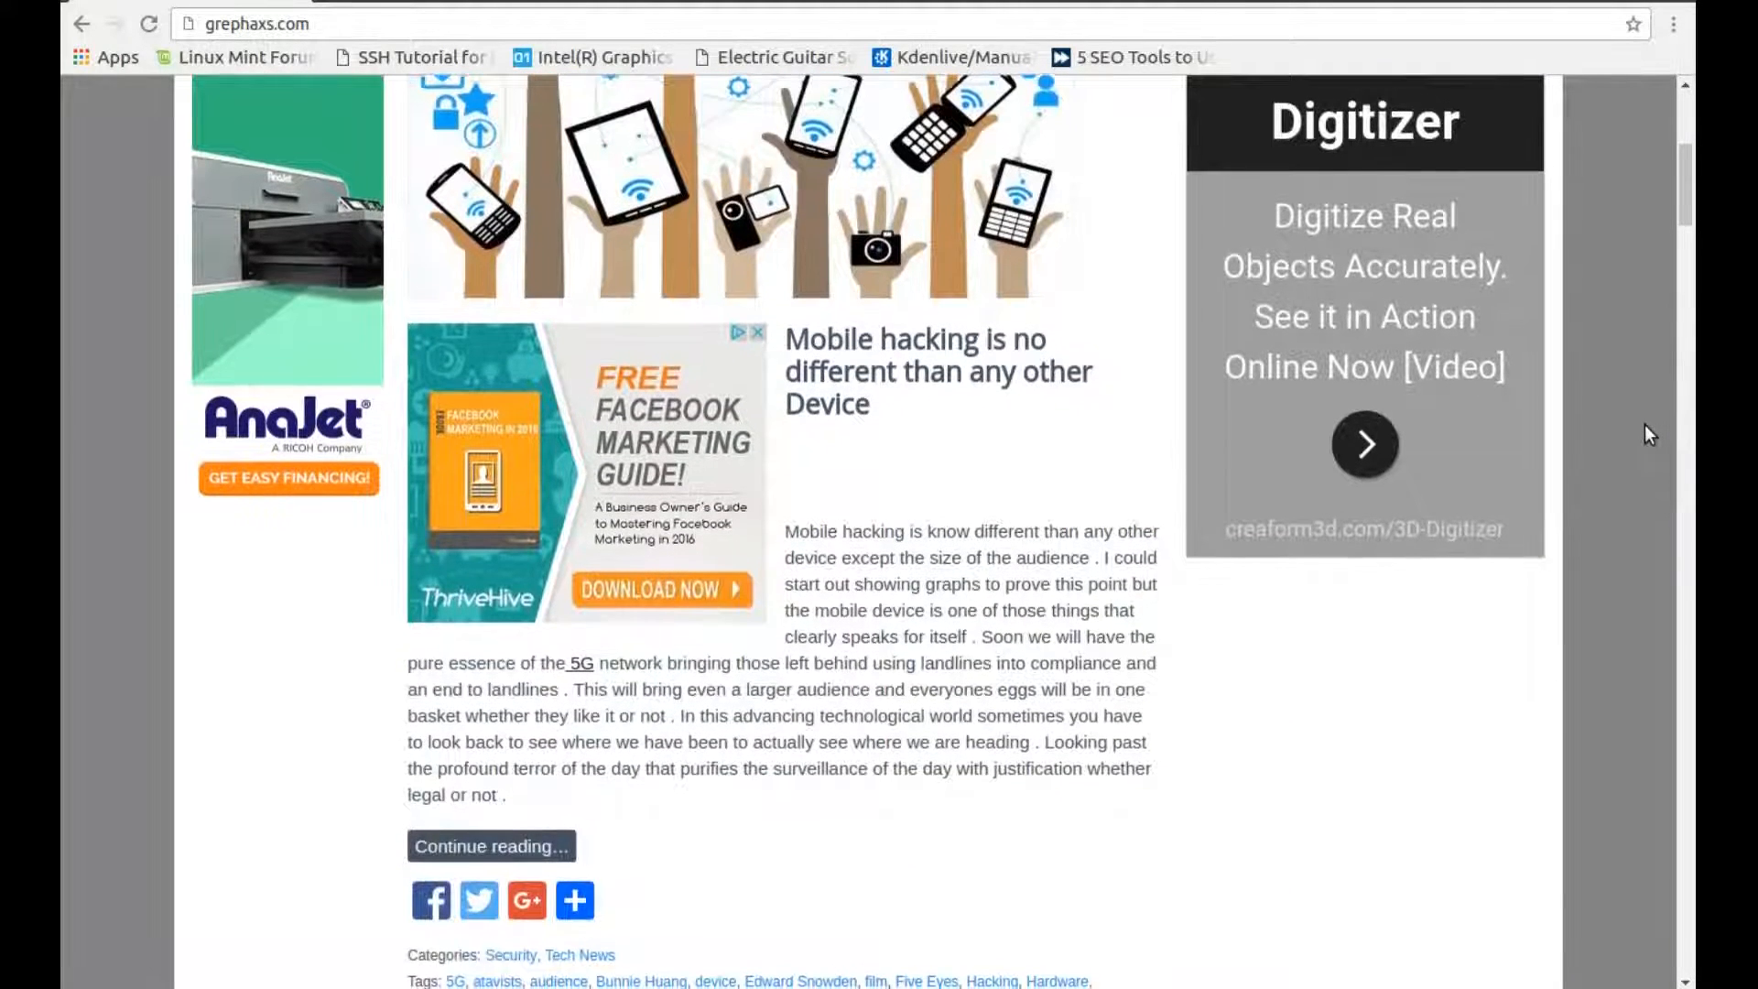
pyautogui.scroll(-3)
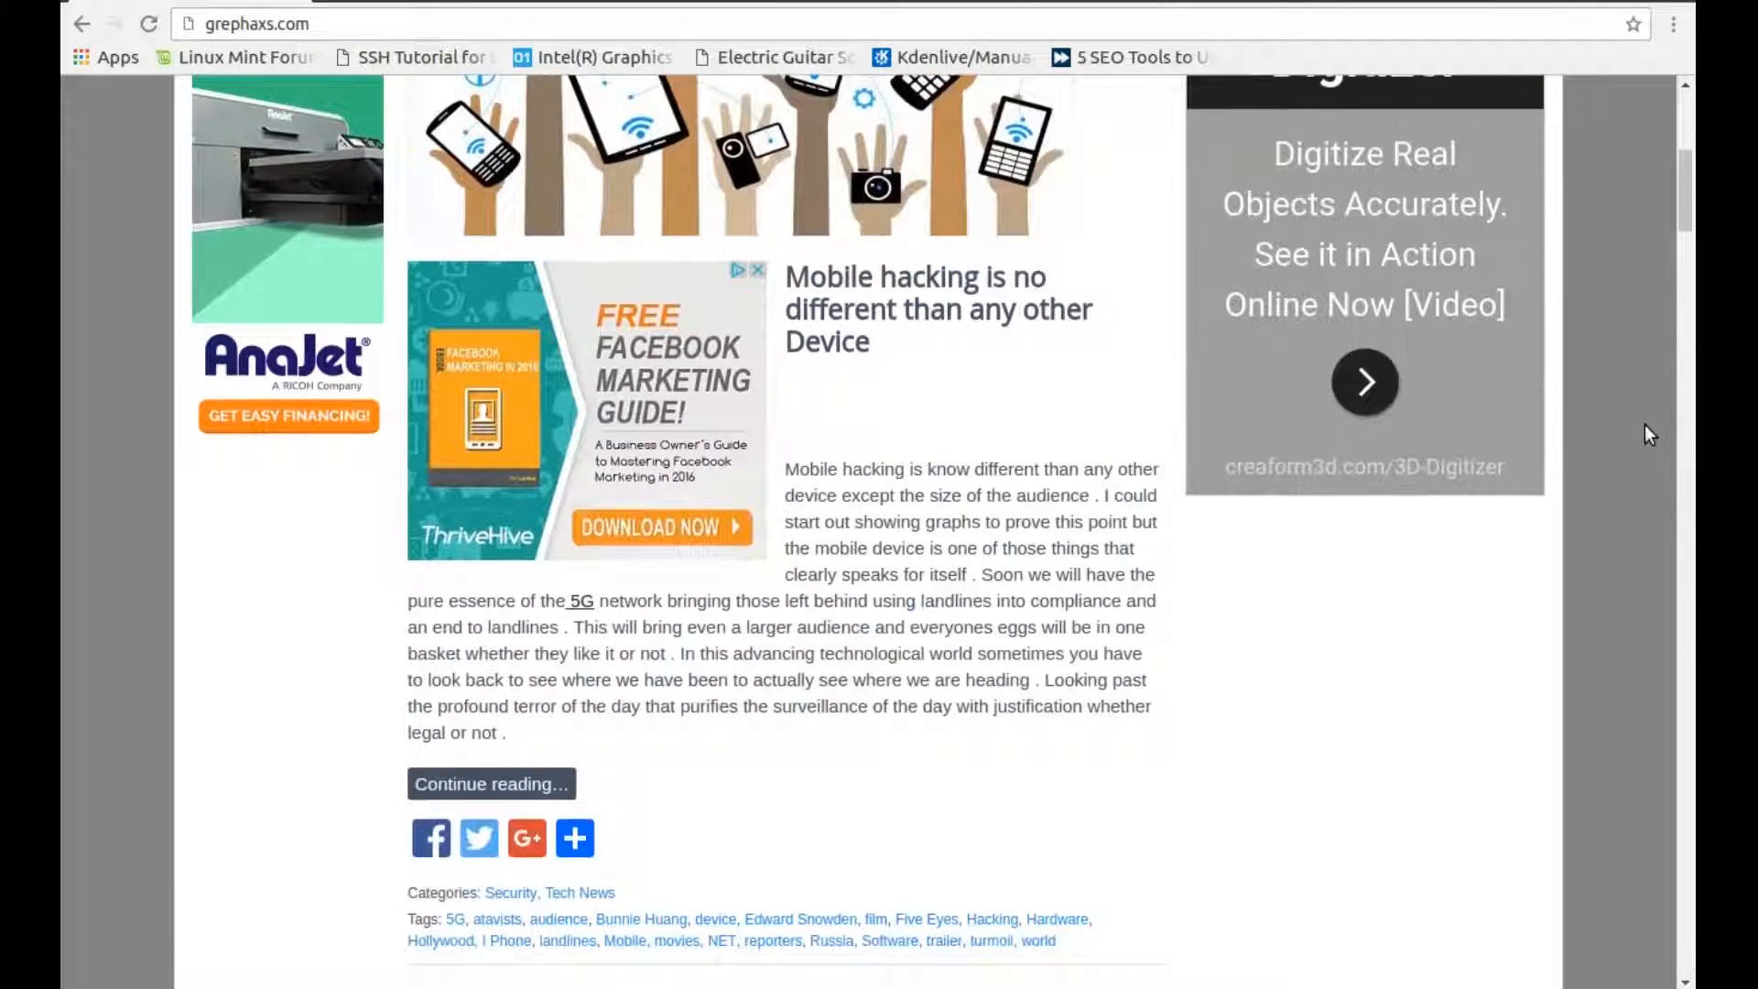
pyautogui.scroll(-3)
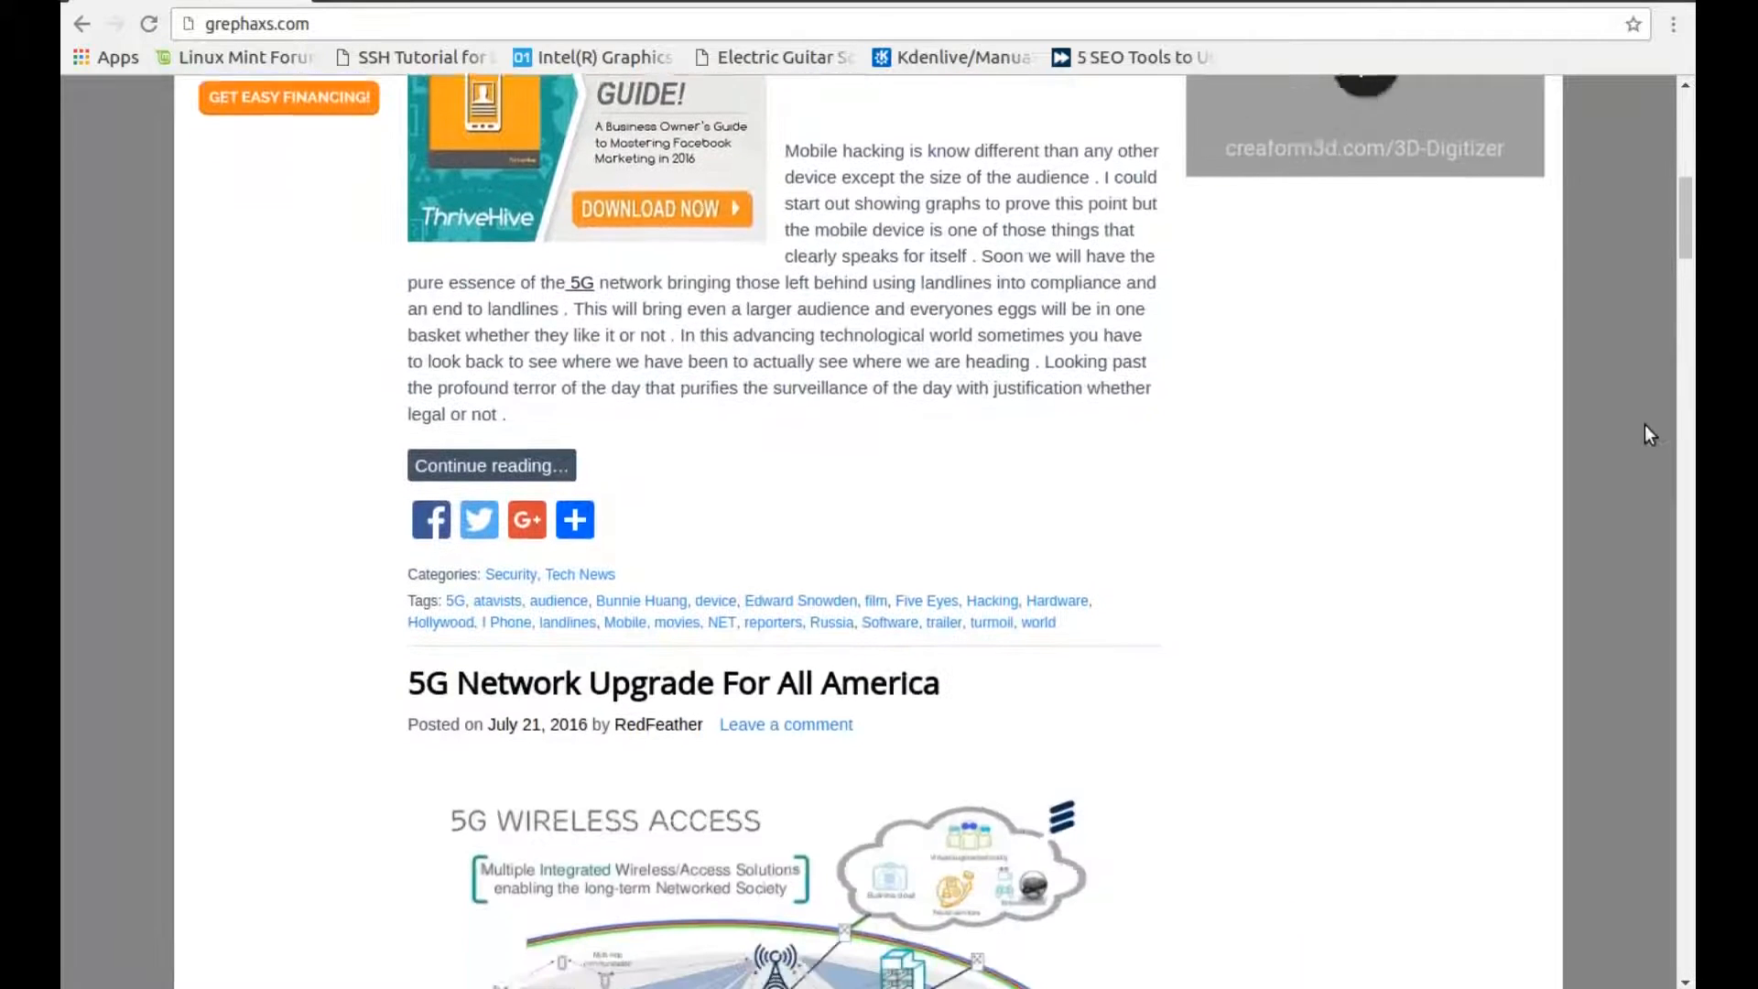
pyautogui.scroll(-3)
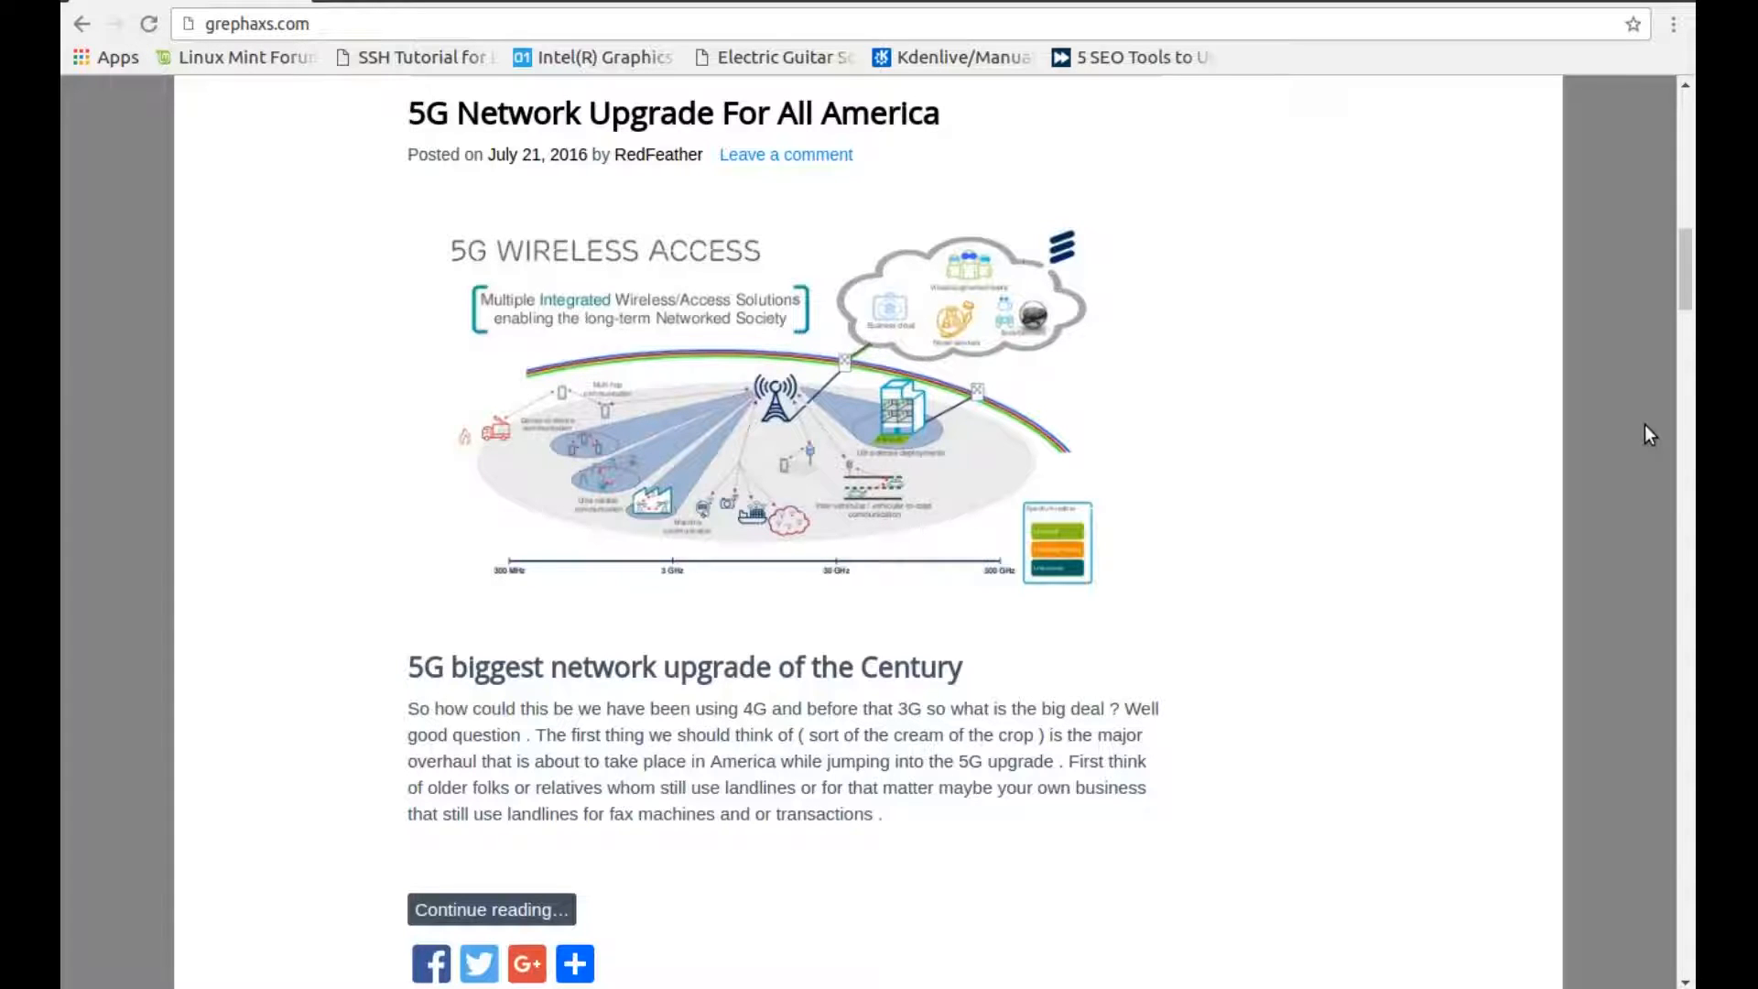
pyautogui.scroll(-3)
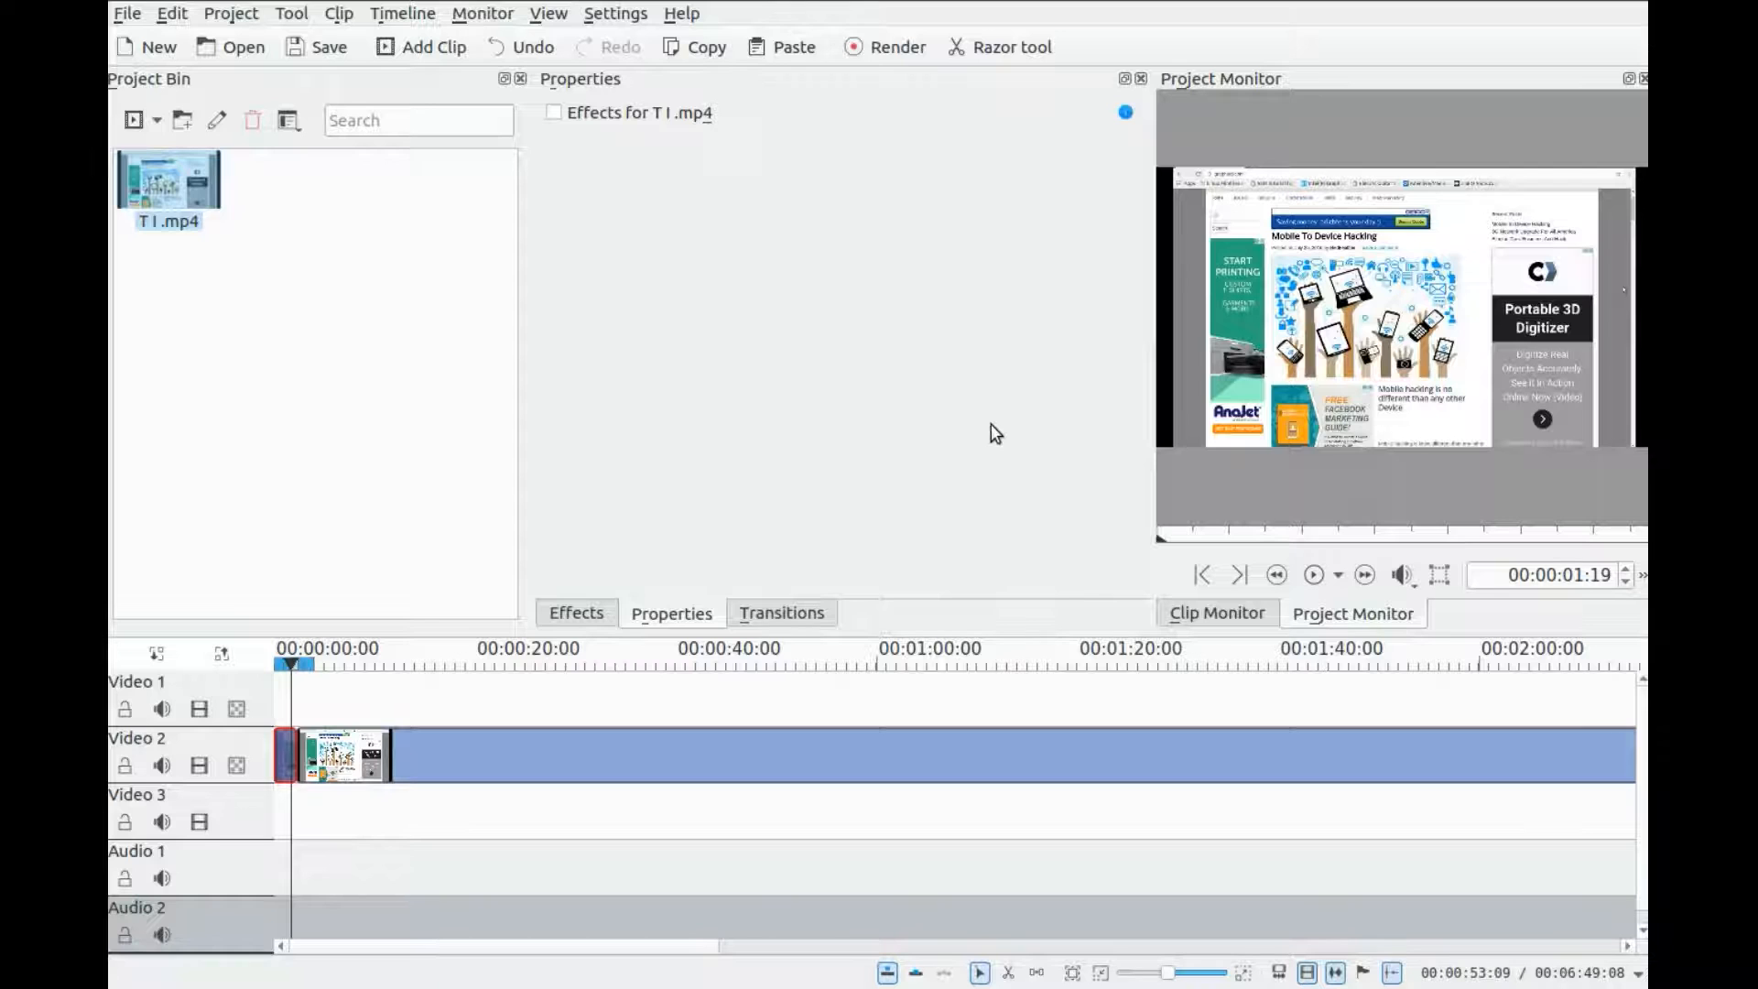
pyautogui.moveTo(963, 404)
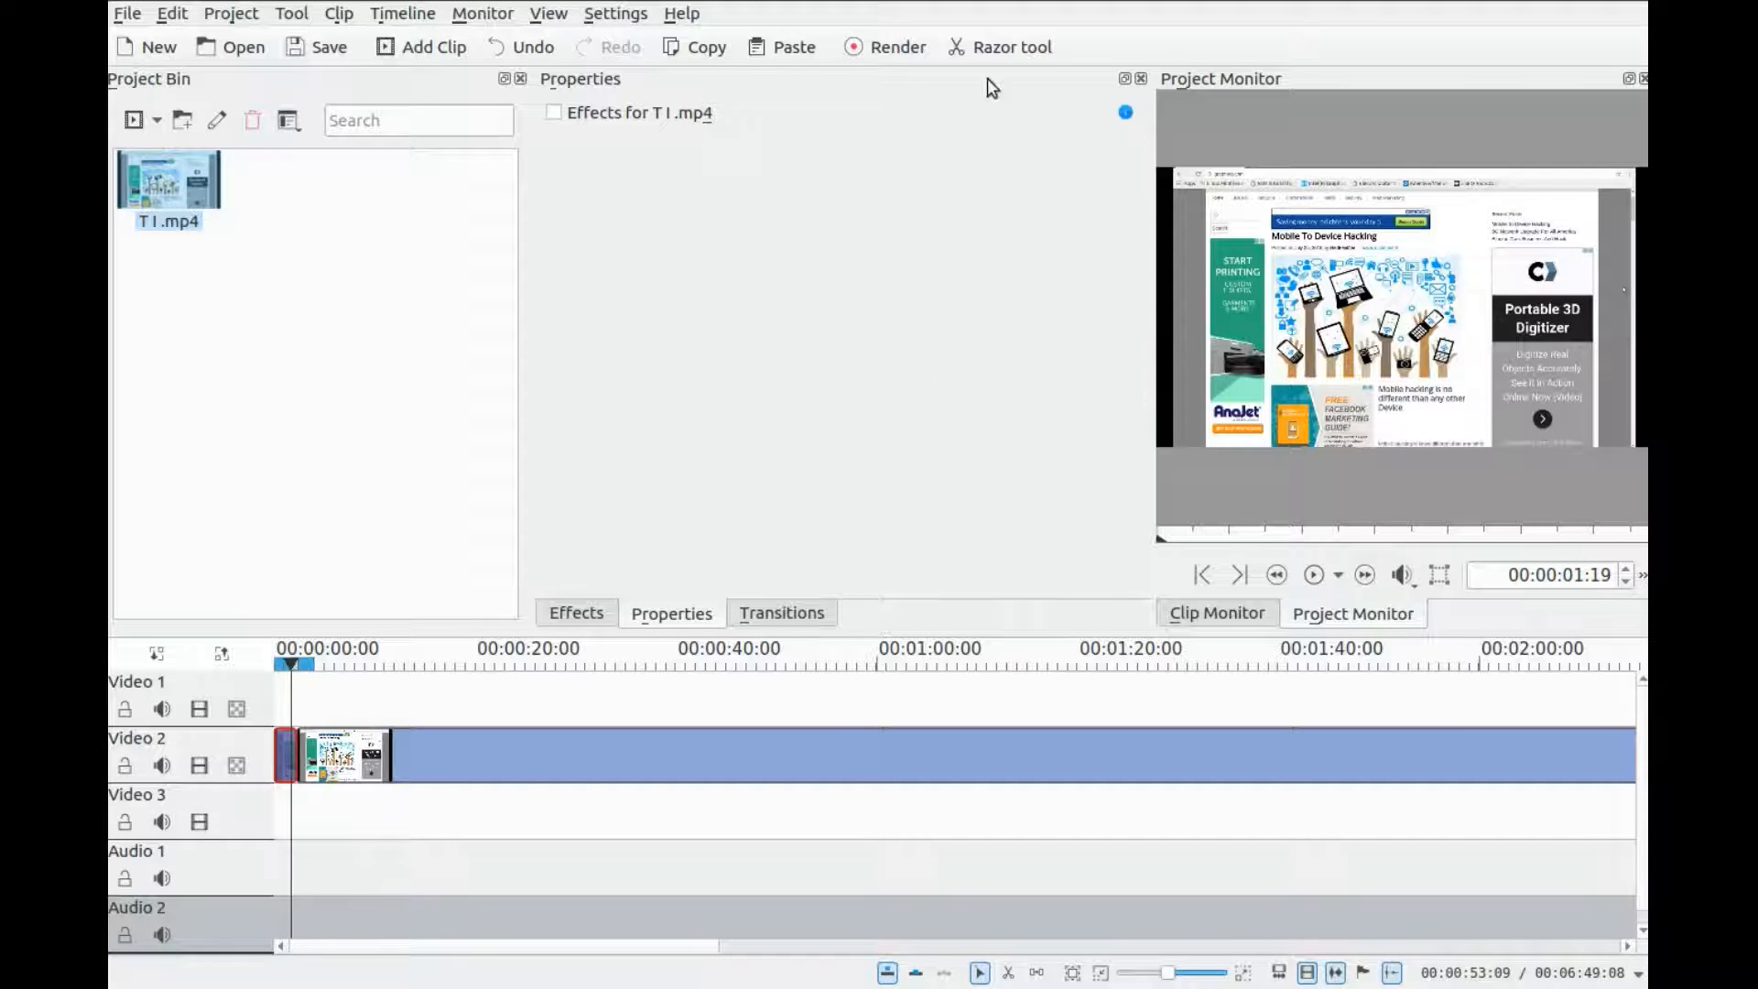
pyautogui.moveTo(998, 47)
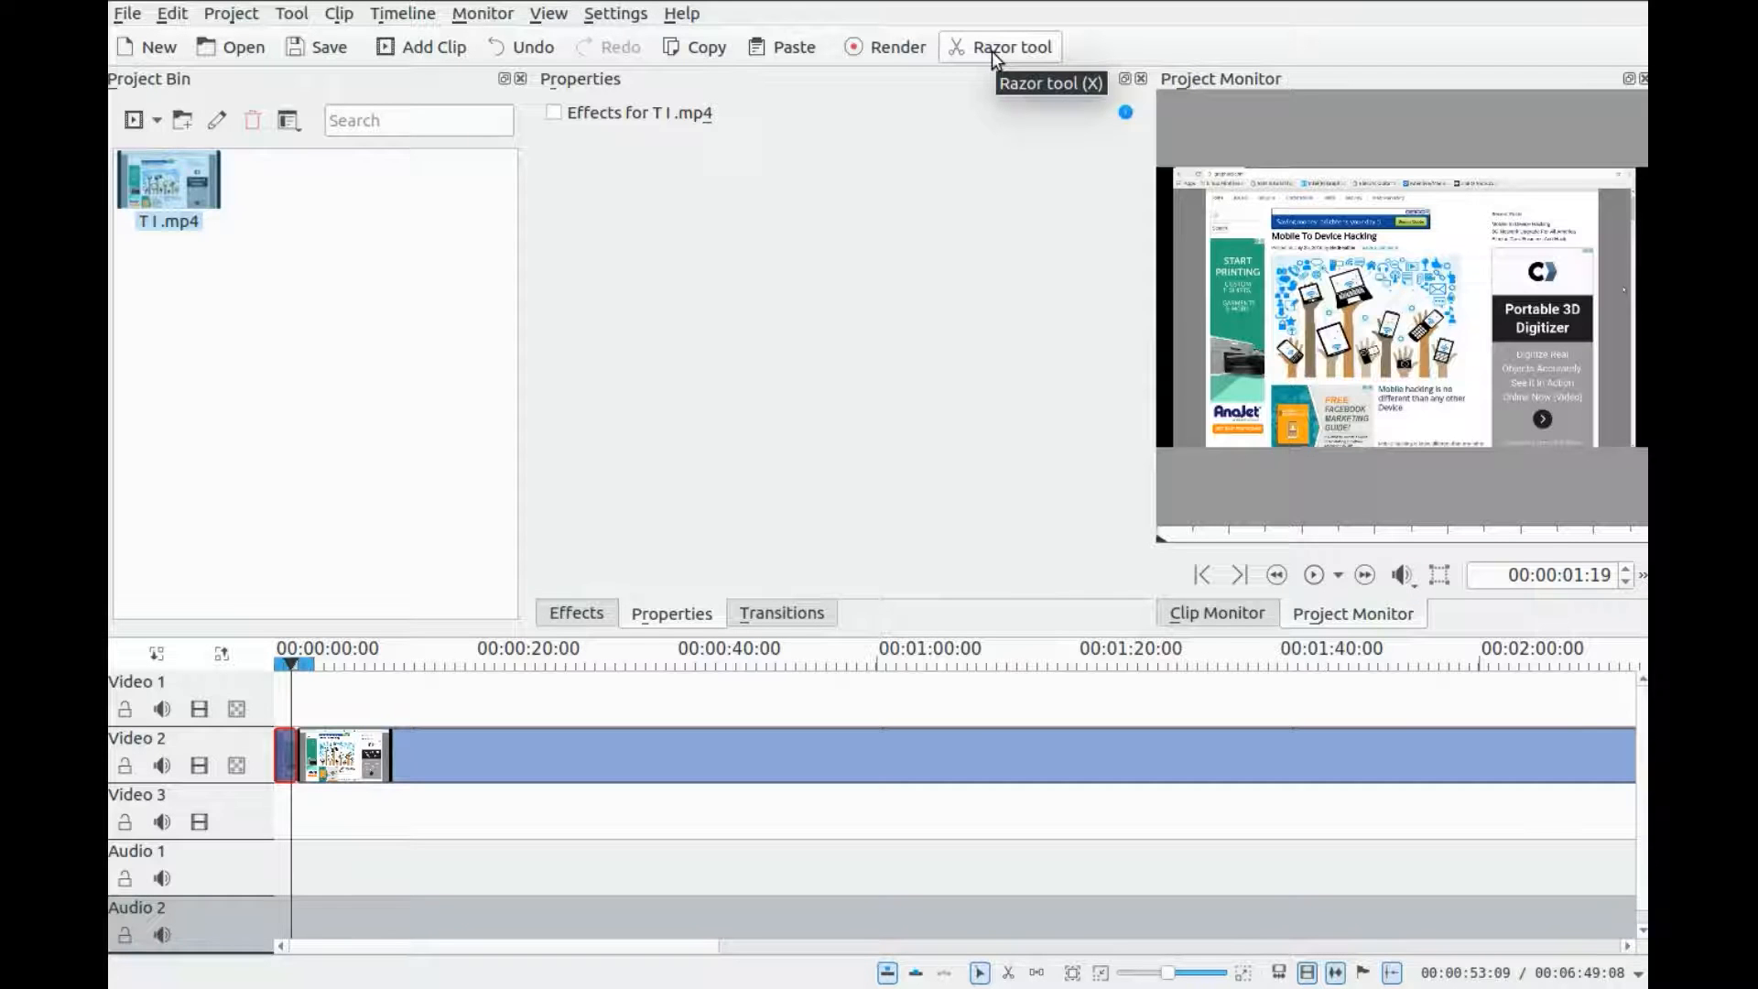
pyautogui.moveTo(187, 209)
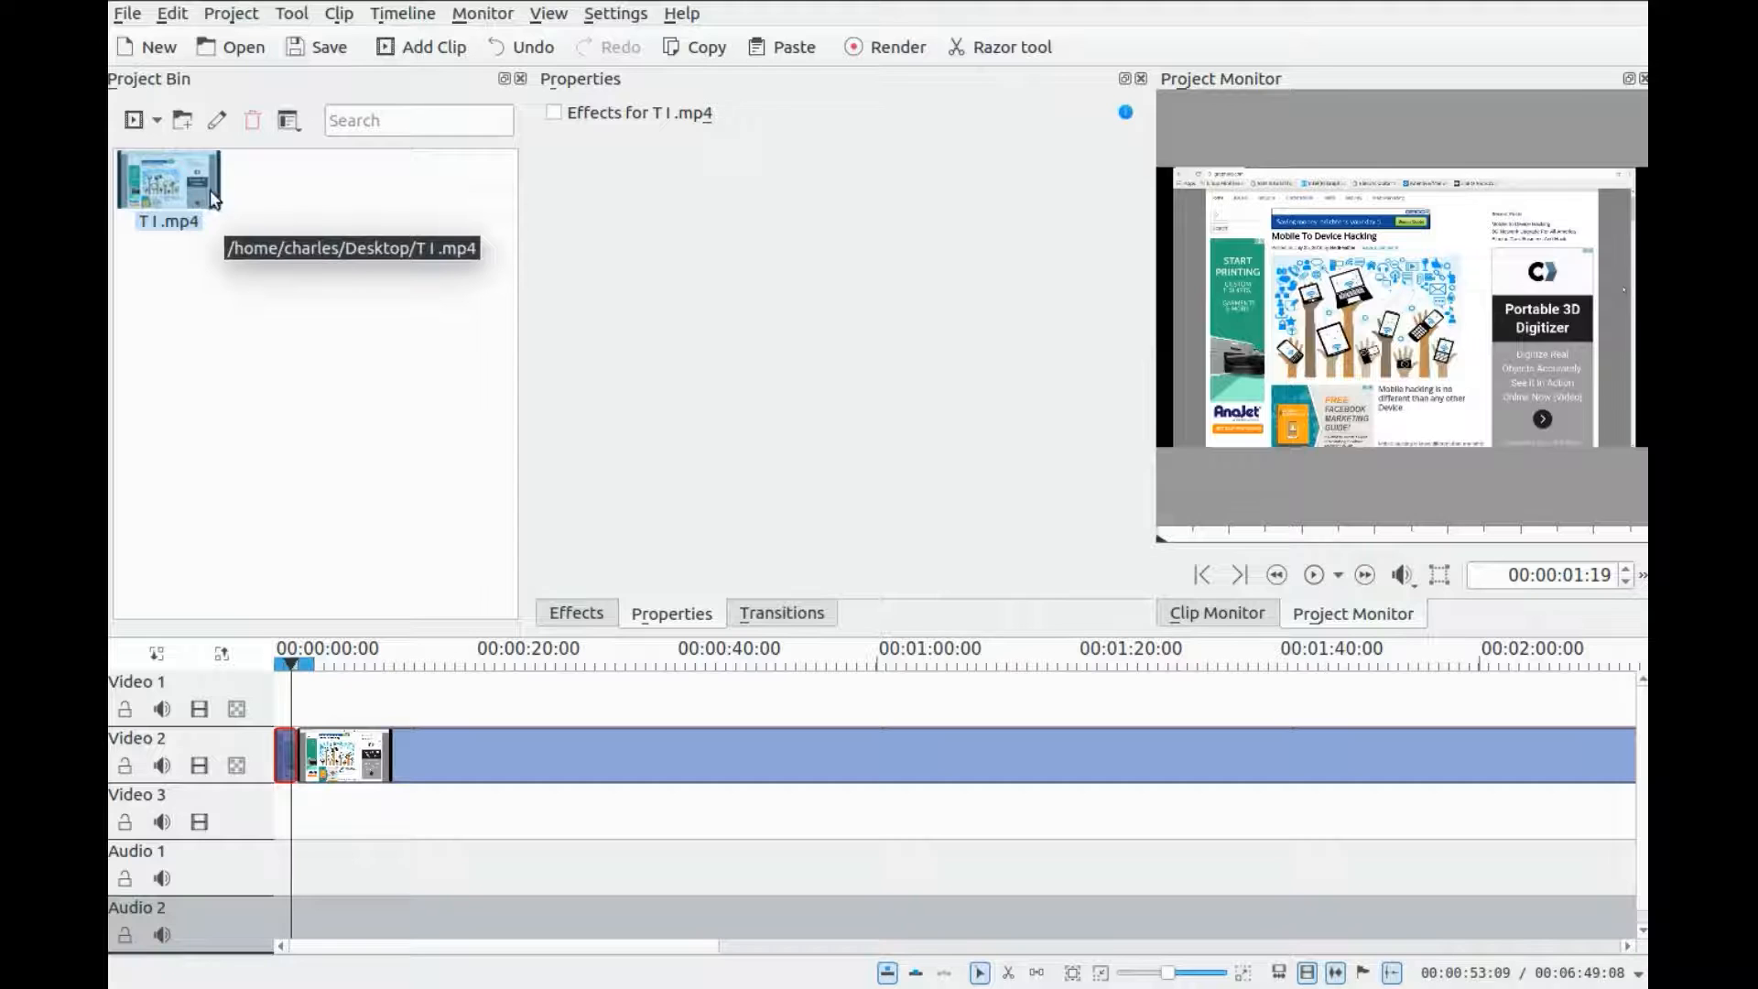
pyautogui.moveTo(1012, 46)
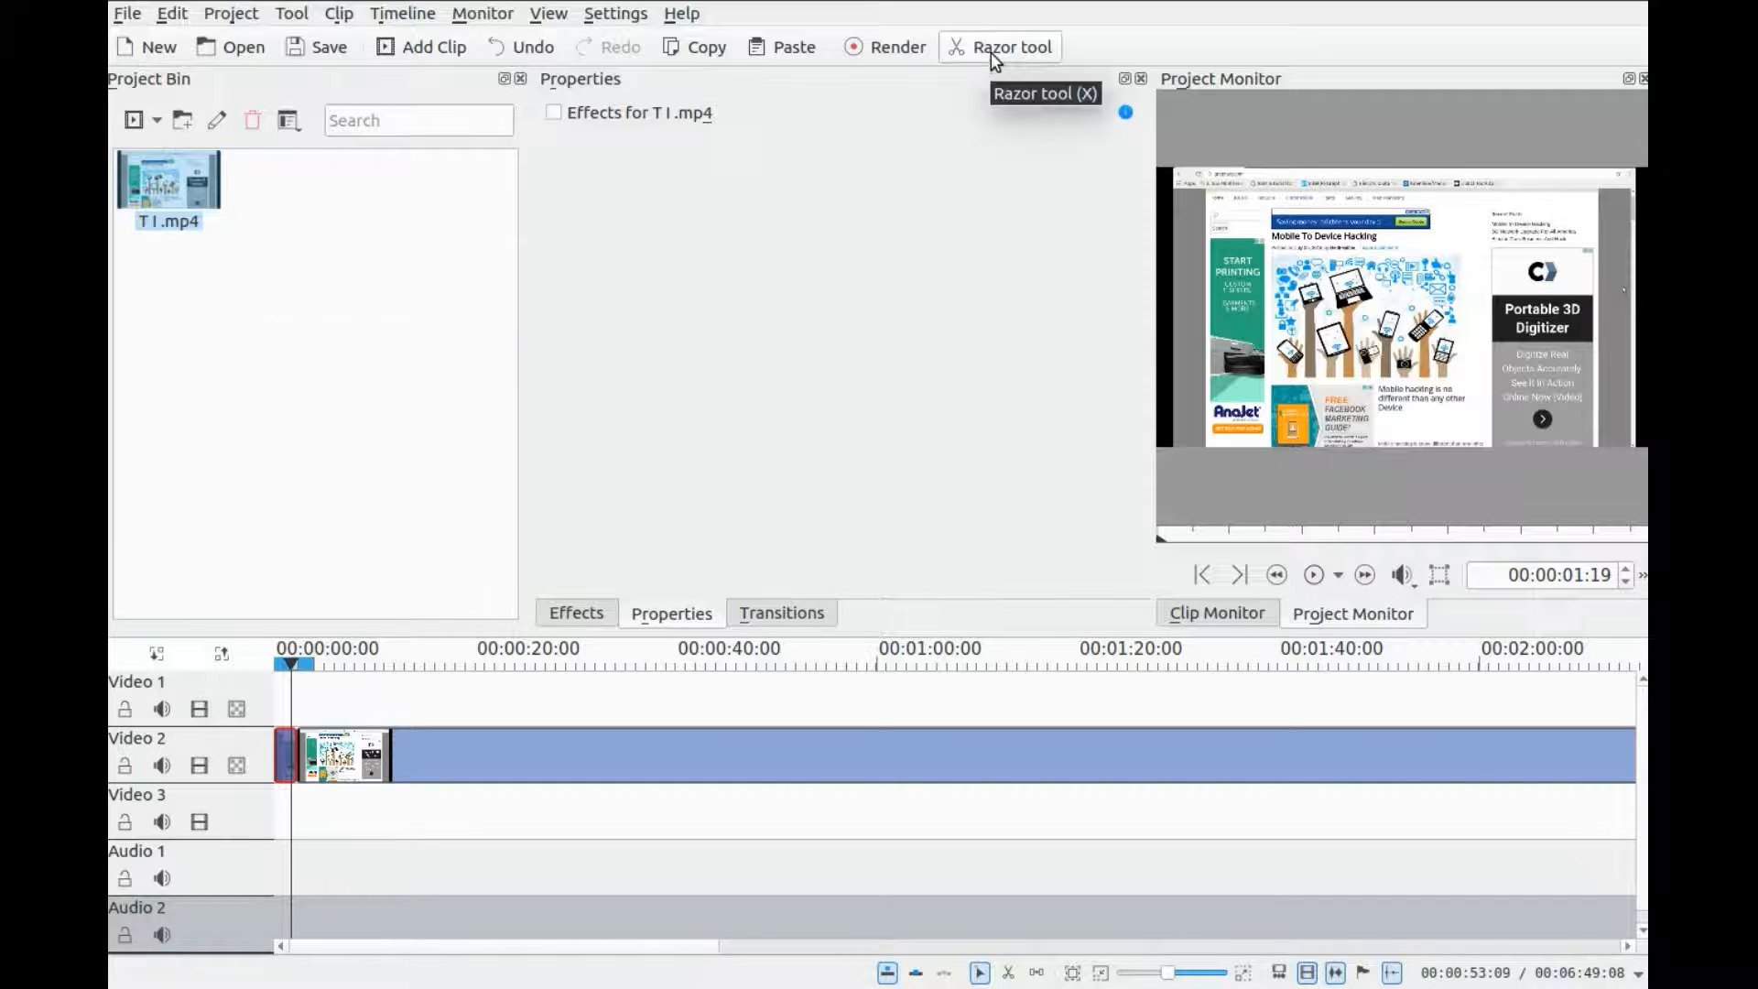
# Trim the T I .mp4 clip on Video 2 to roughly two seconds
pyautogui.click(999, 45)
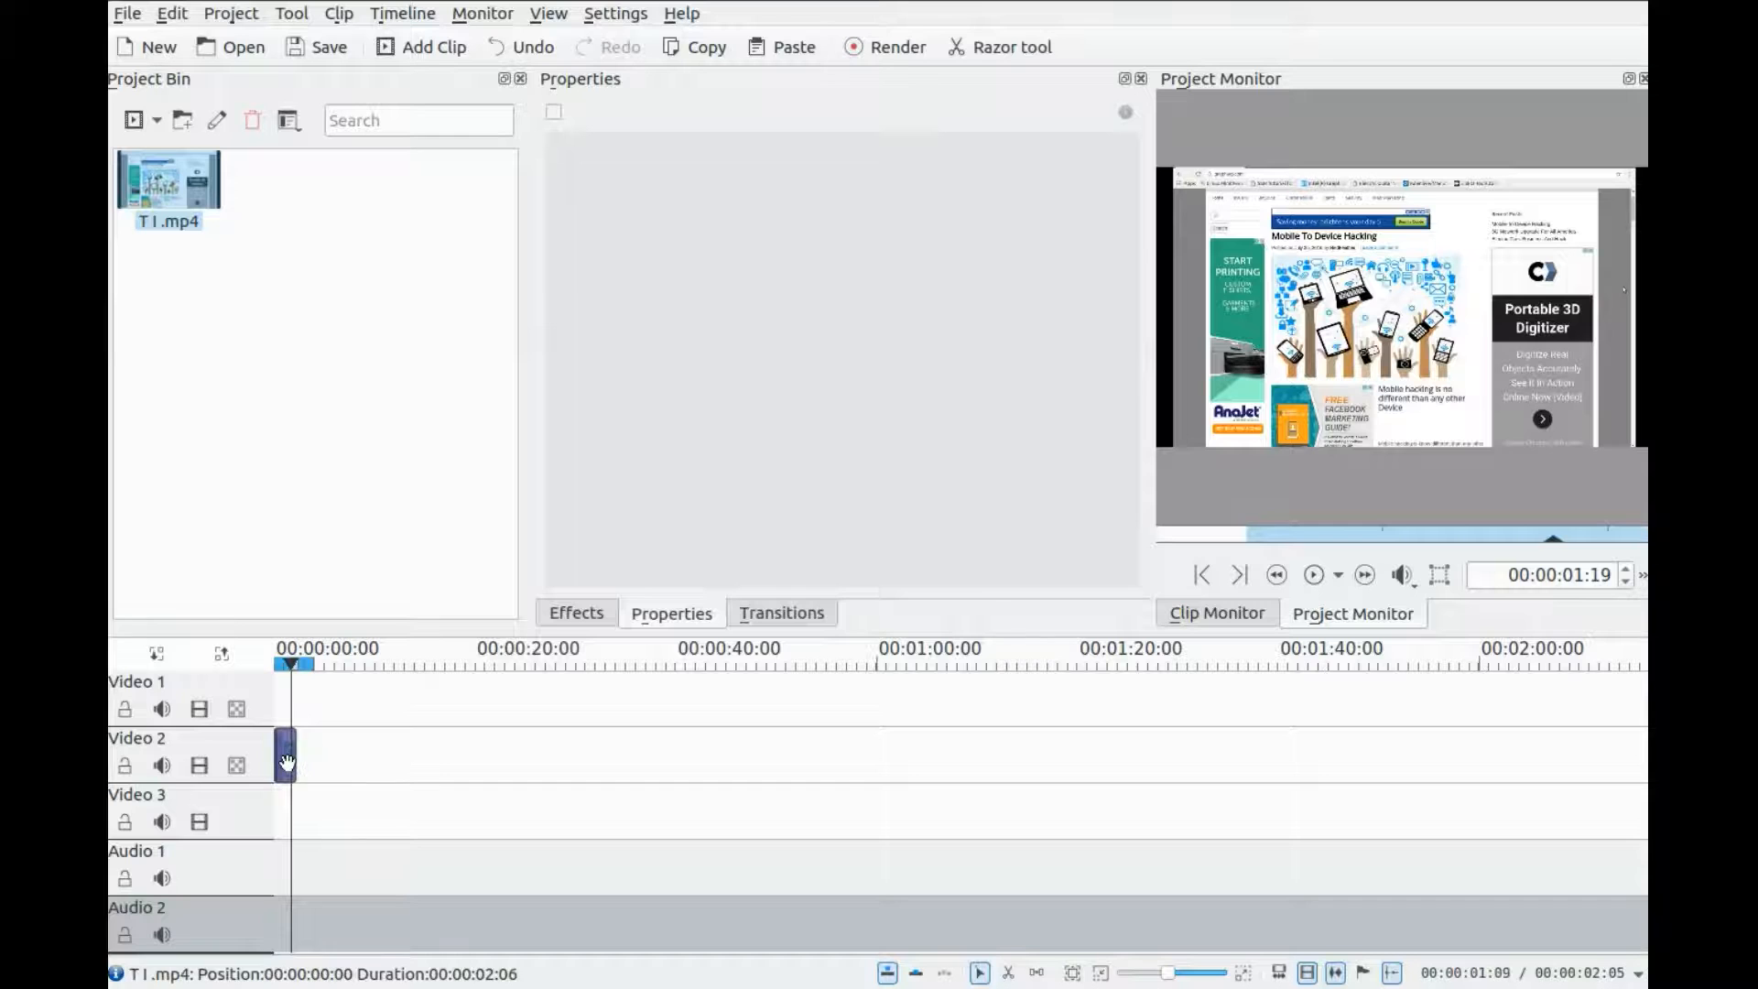
# Select the T I .mp4 clip on Video 2 and bring up the effects list for Pan and Zoom
pyautogui.click(284, 753)
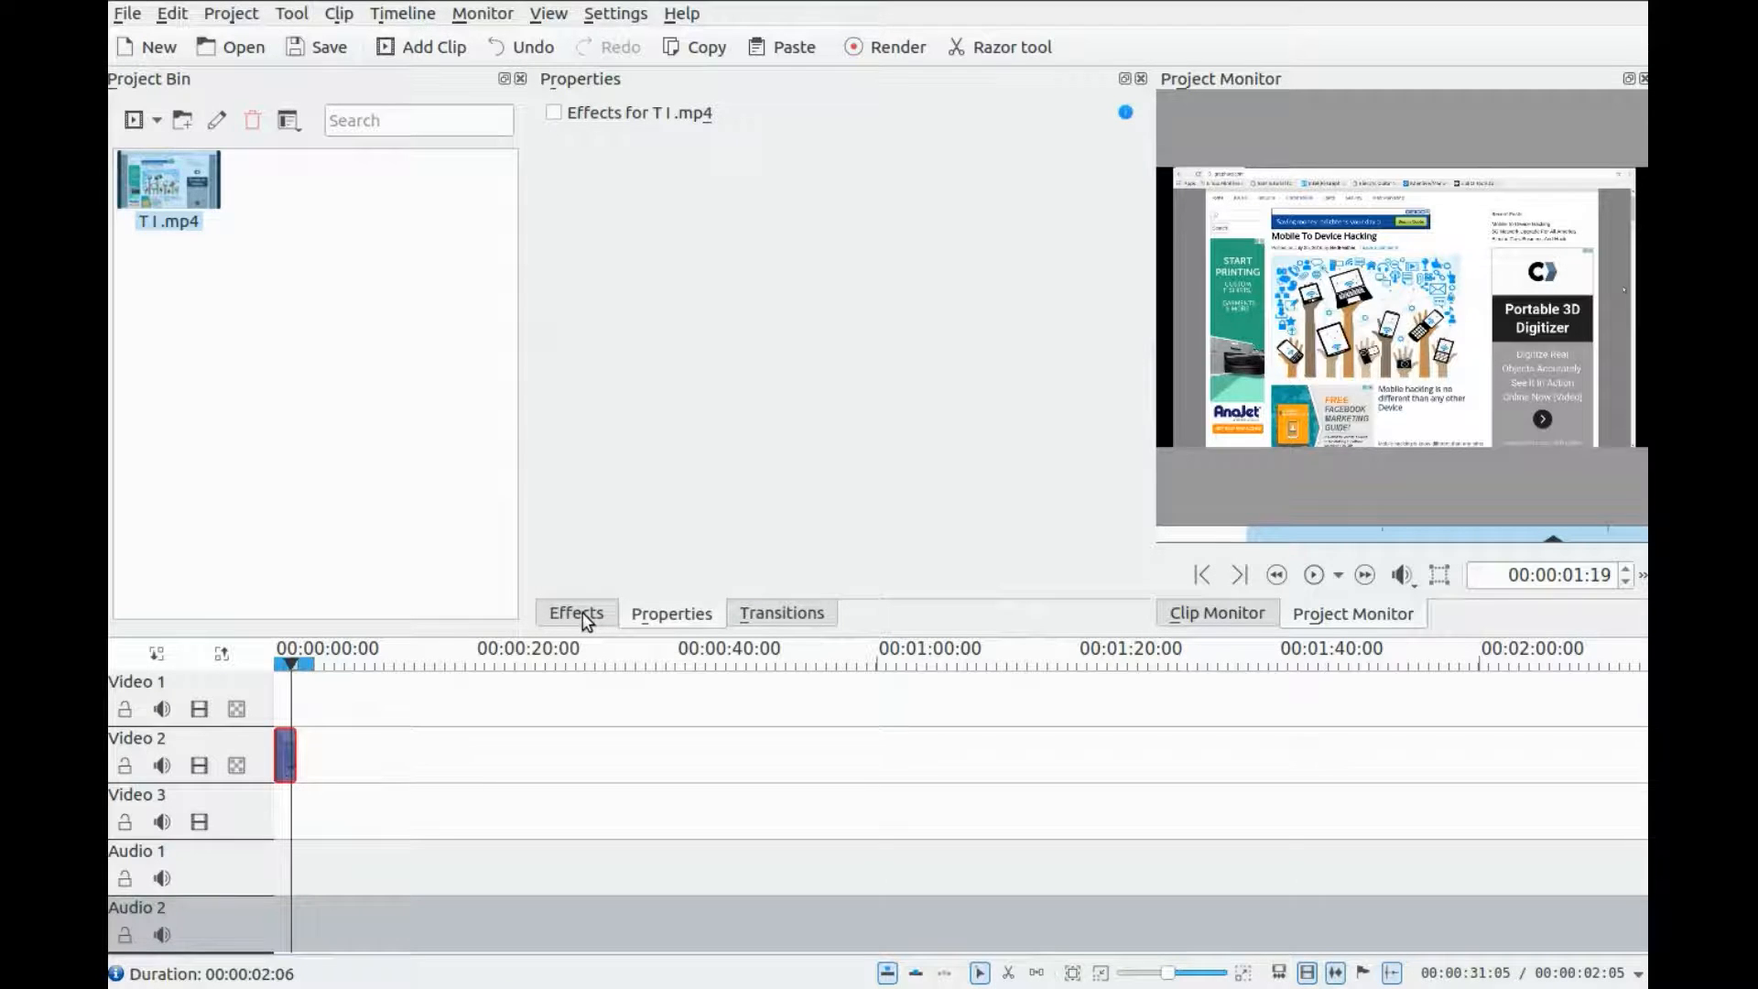
pyautogui.click(575, 613)
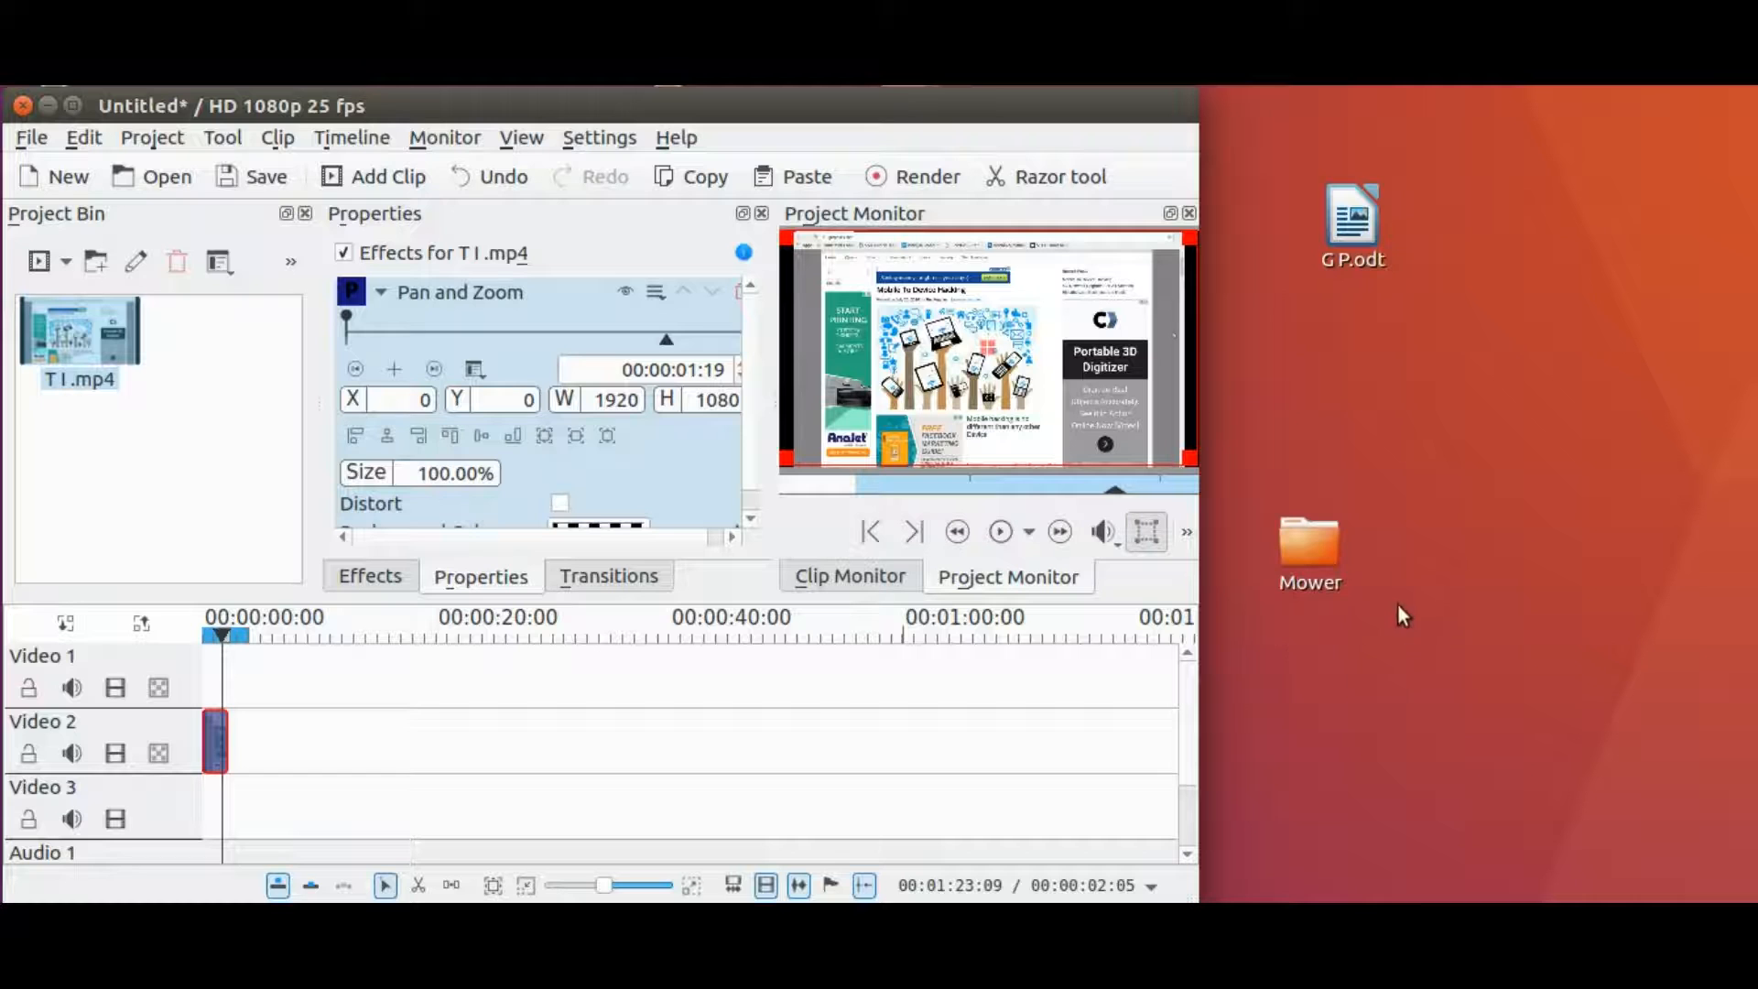
pyautogui.moveTo(1388, 781)
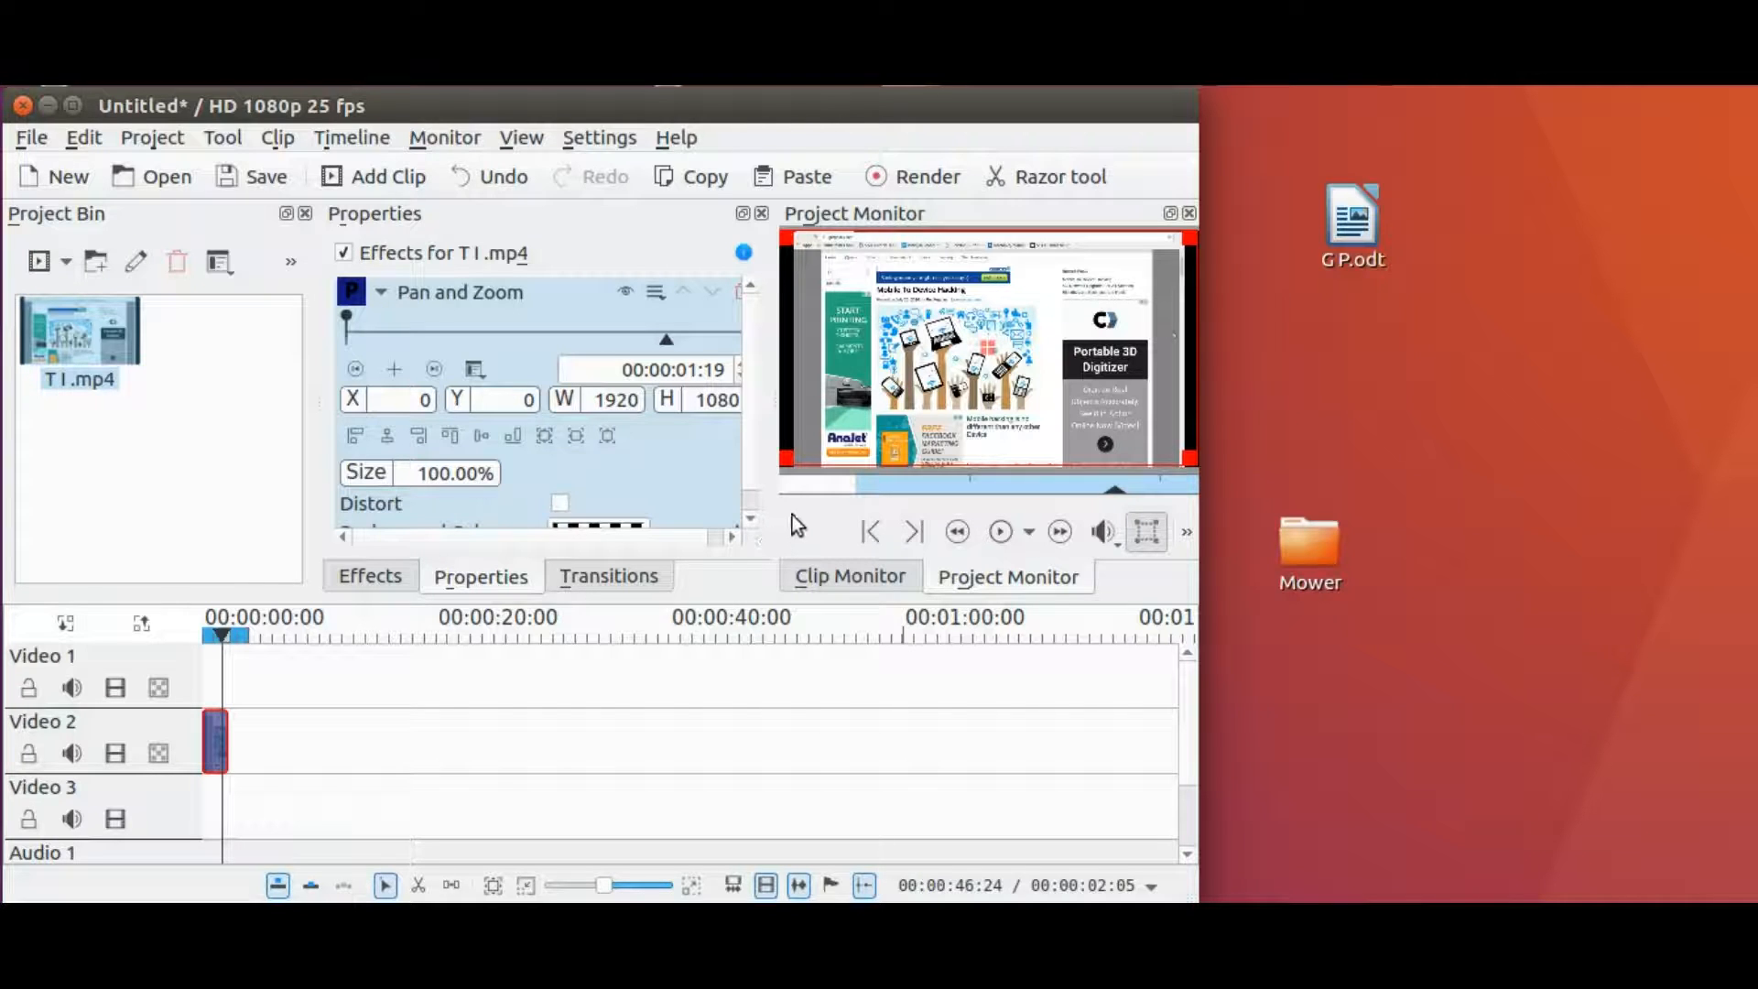
pyautogui.moveTo(415, 518)
pyautogui.write('800')
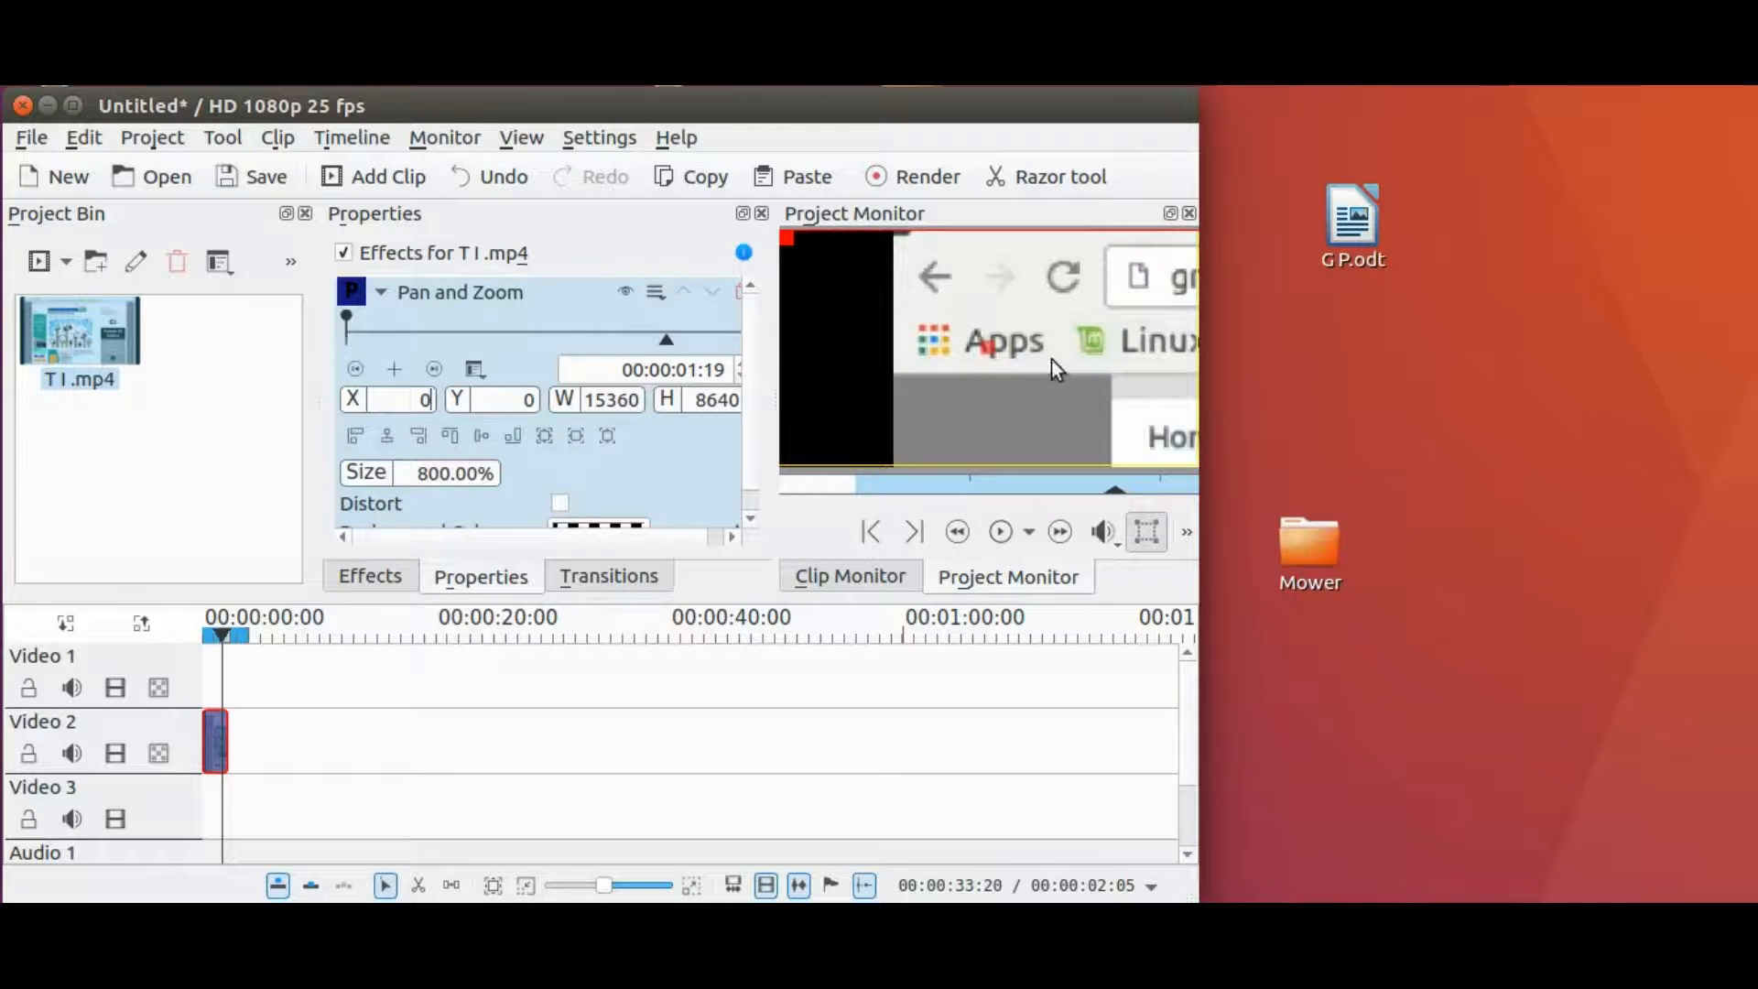
pyautogui.moveTo(1143, 396)
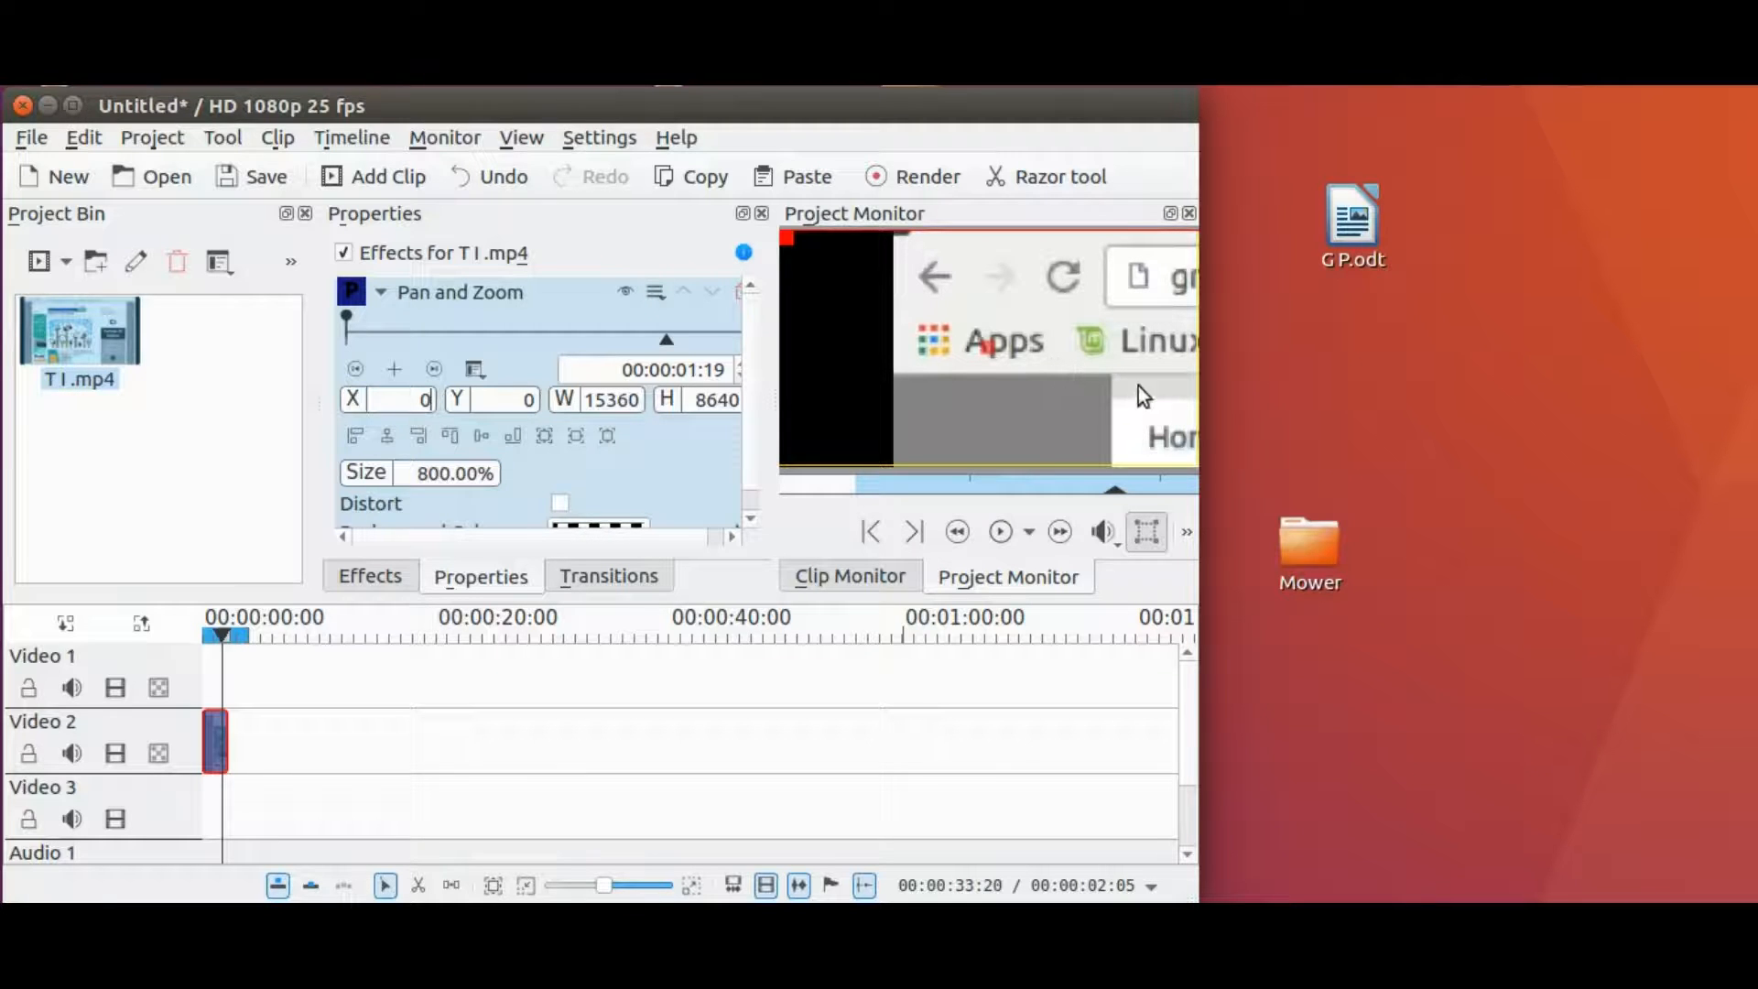
pyautogui.moveTo(1351, 319)
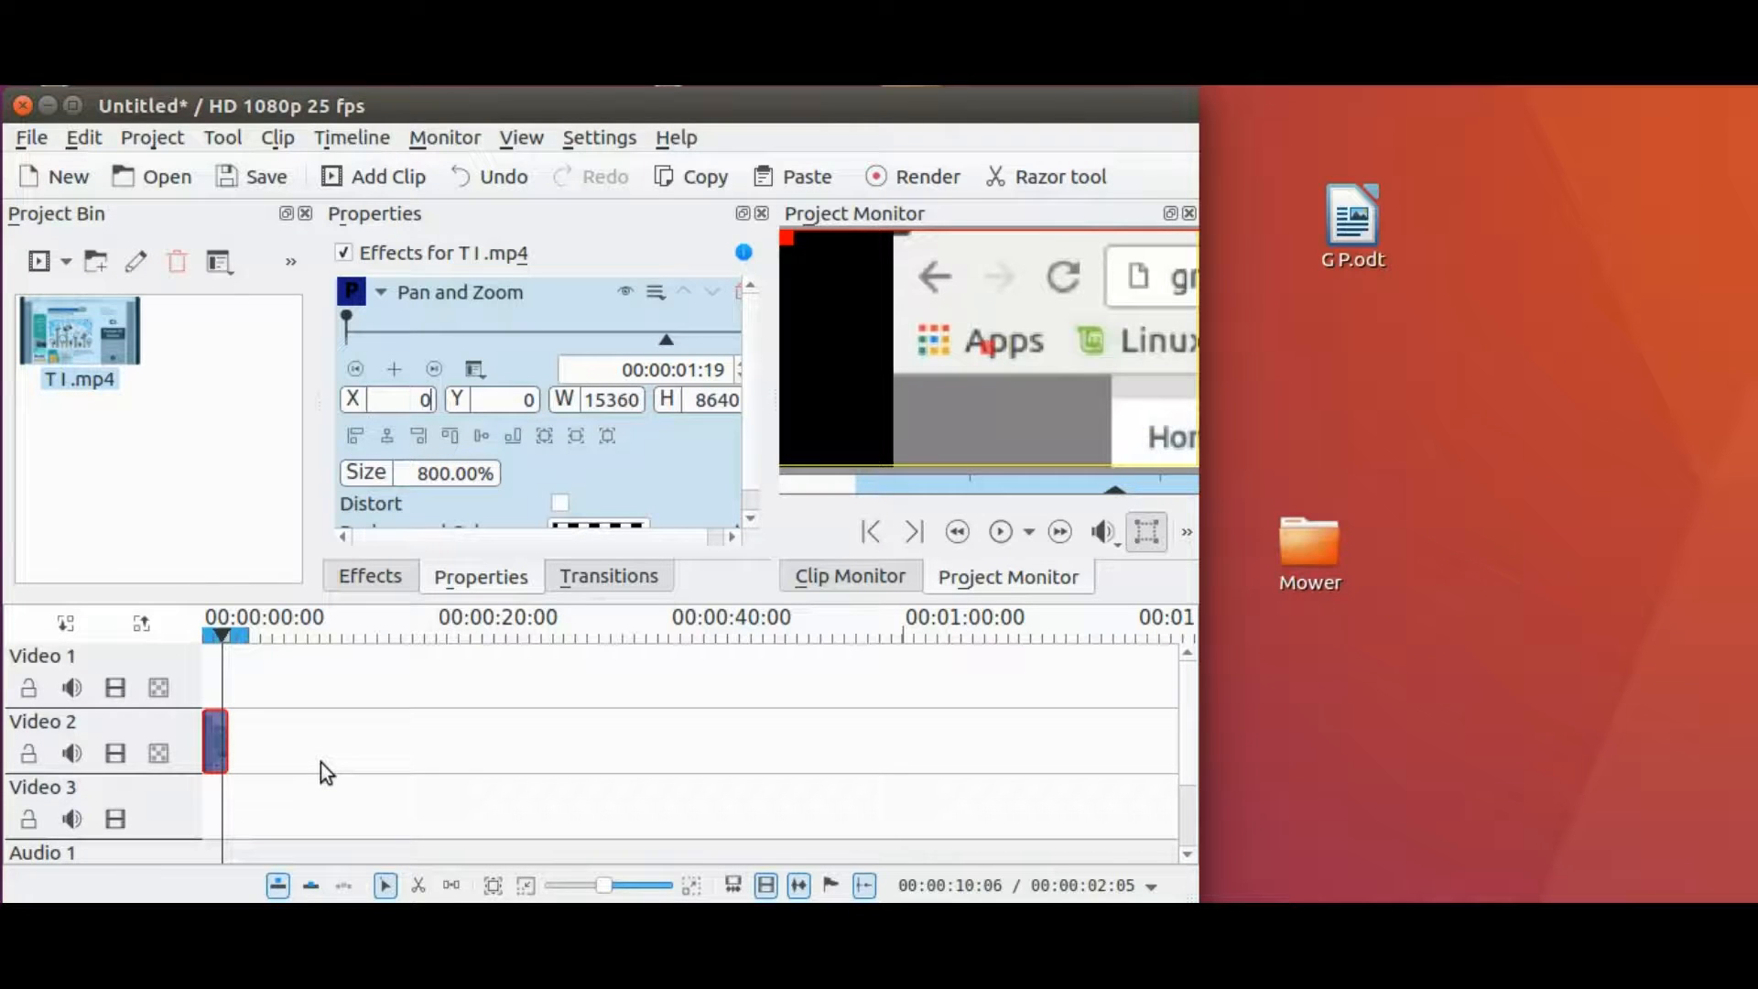
# Set the Pan and Zoom X offset to -6500 and begin editing the Y value
pyautogui.click(386, 399)
pyautogui.write('-6500')
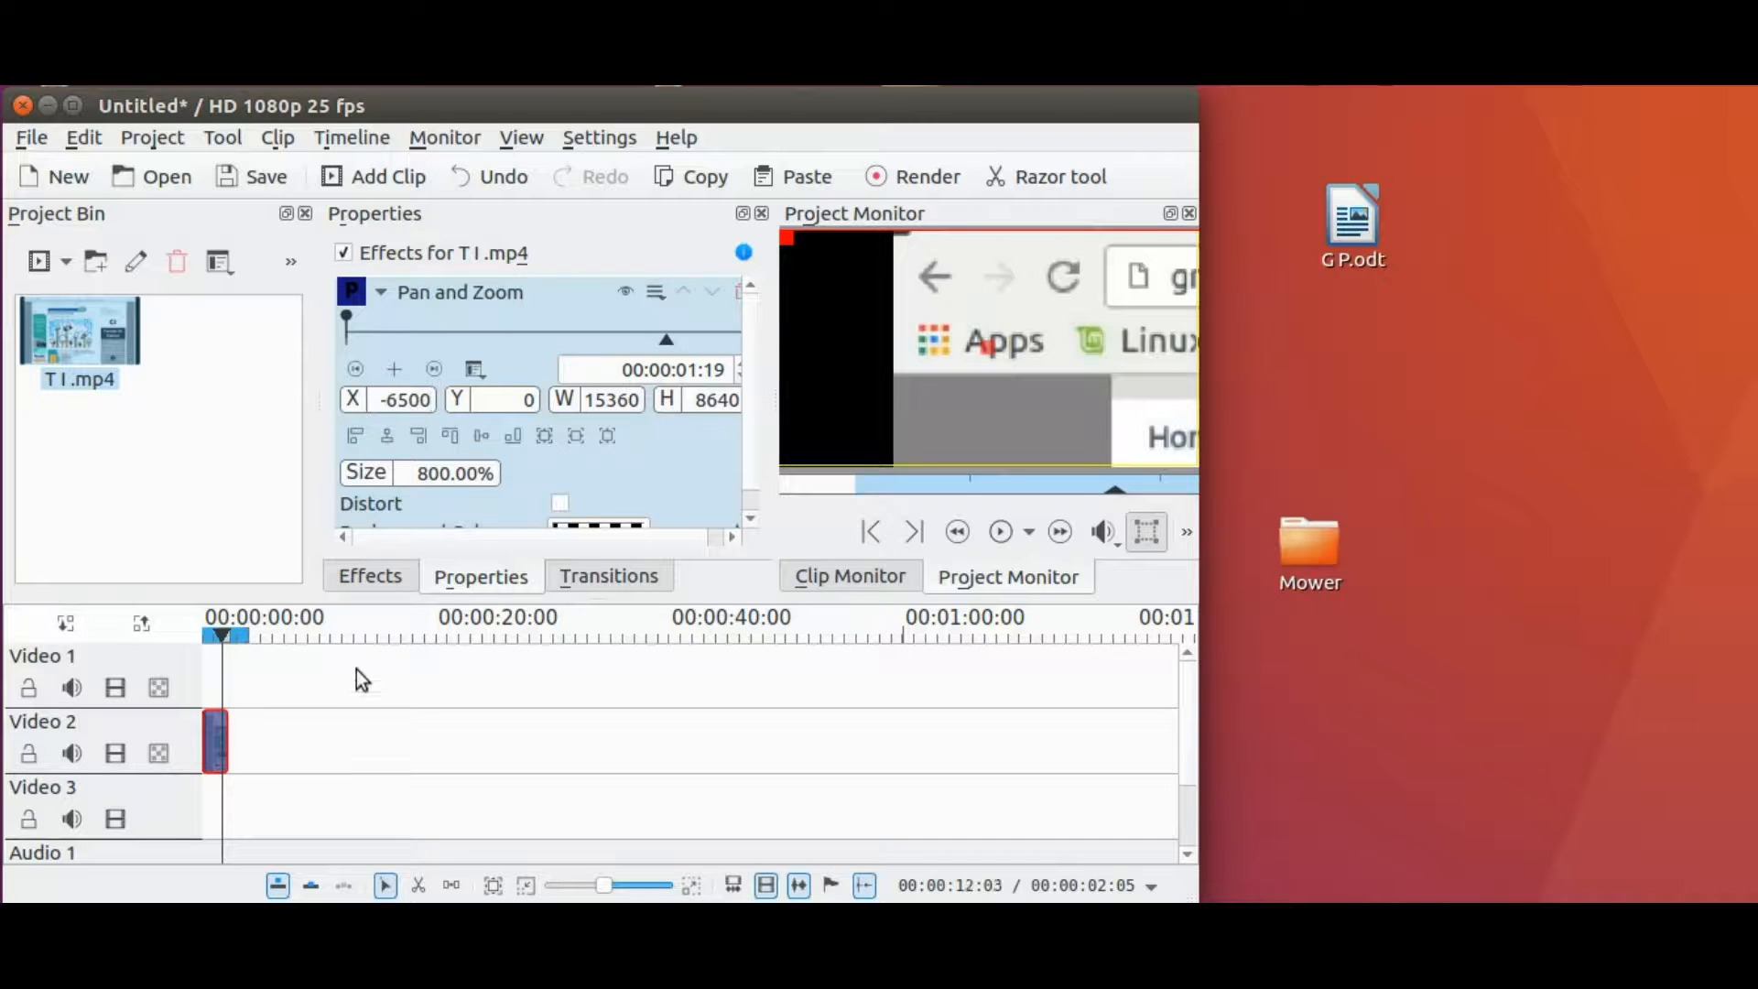
pyautogui.click(499, 399)
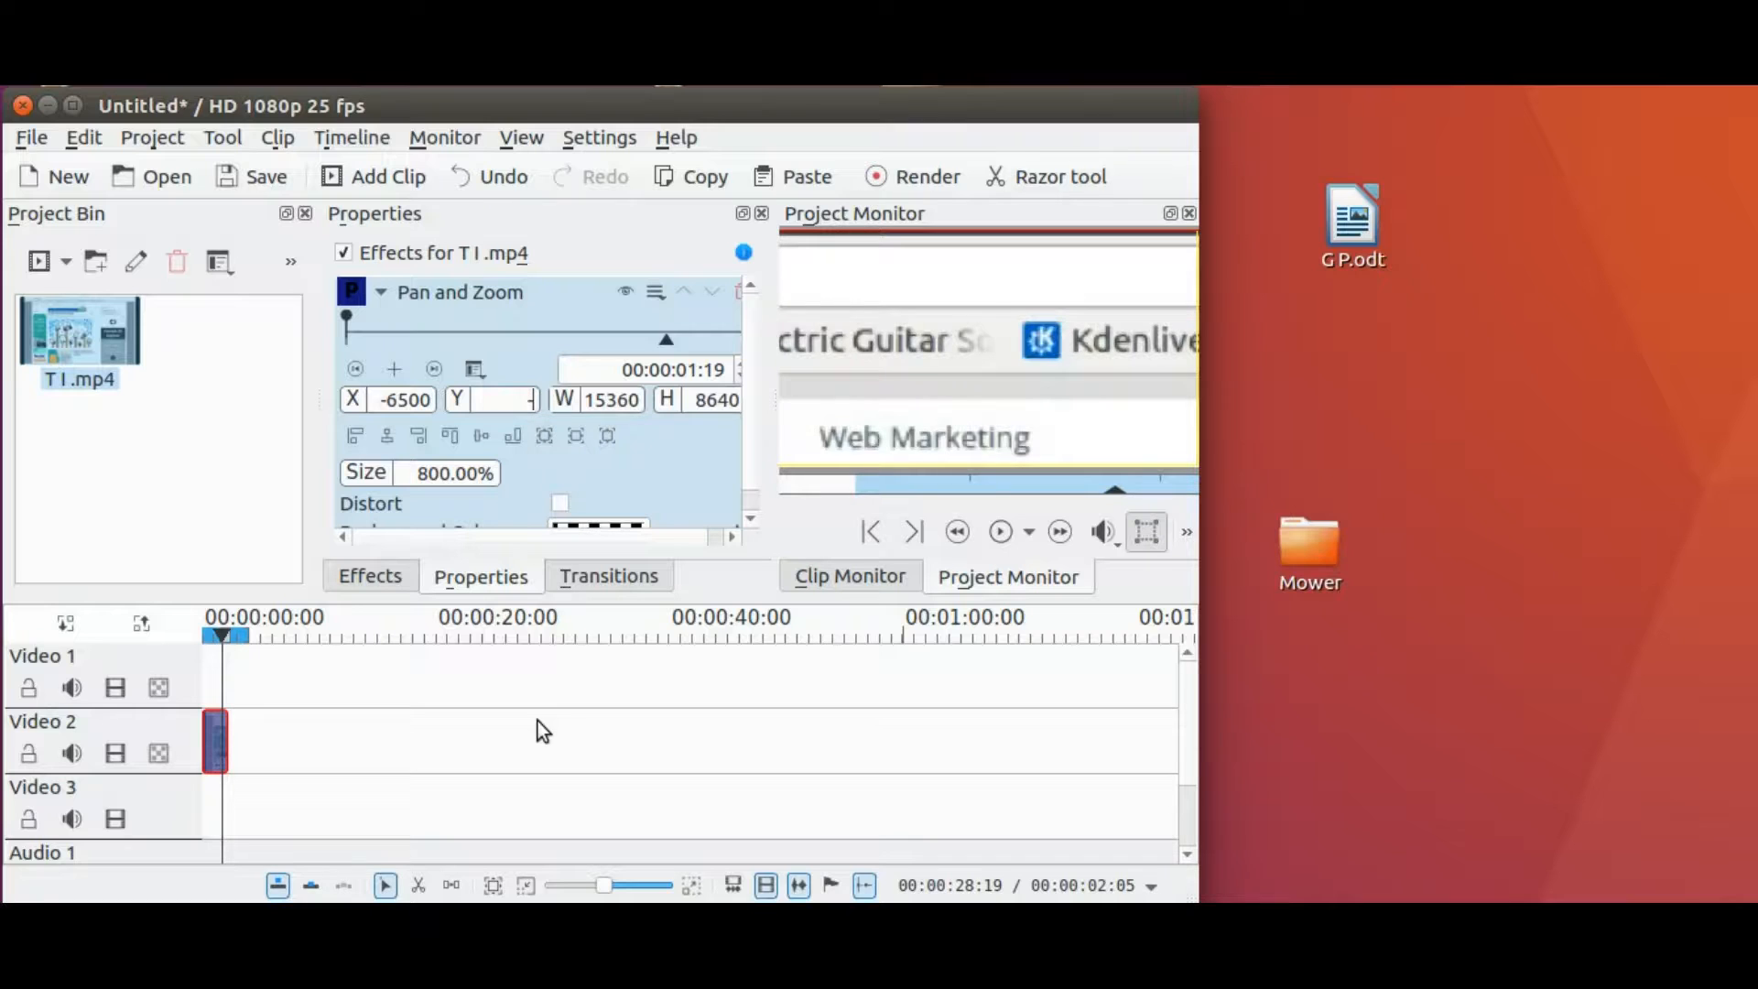
pyautogui.write('-3500')
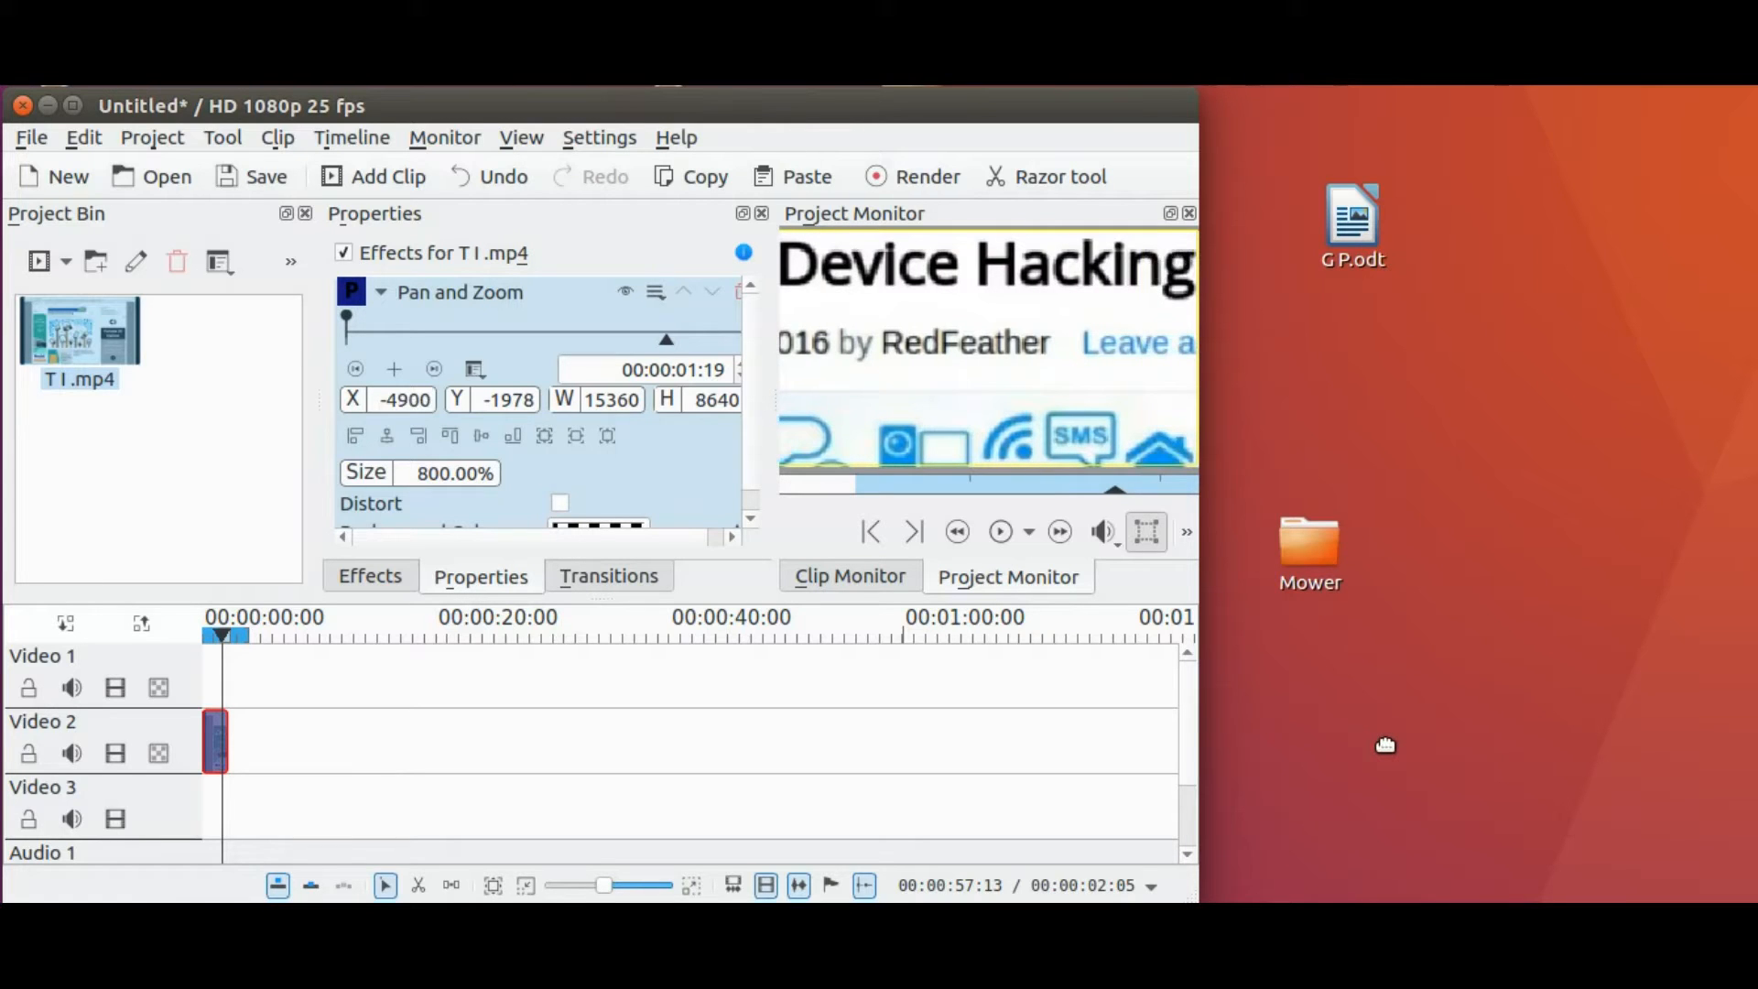
pyautogui.moveTo(1390, 750)
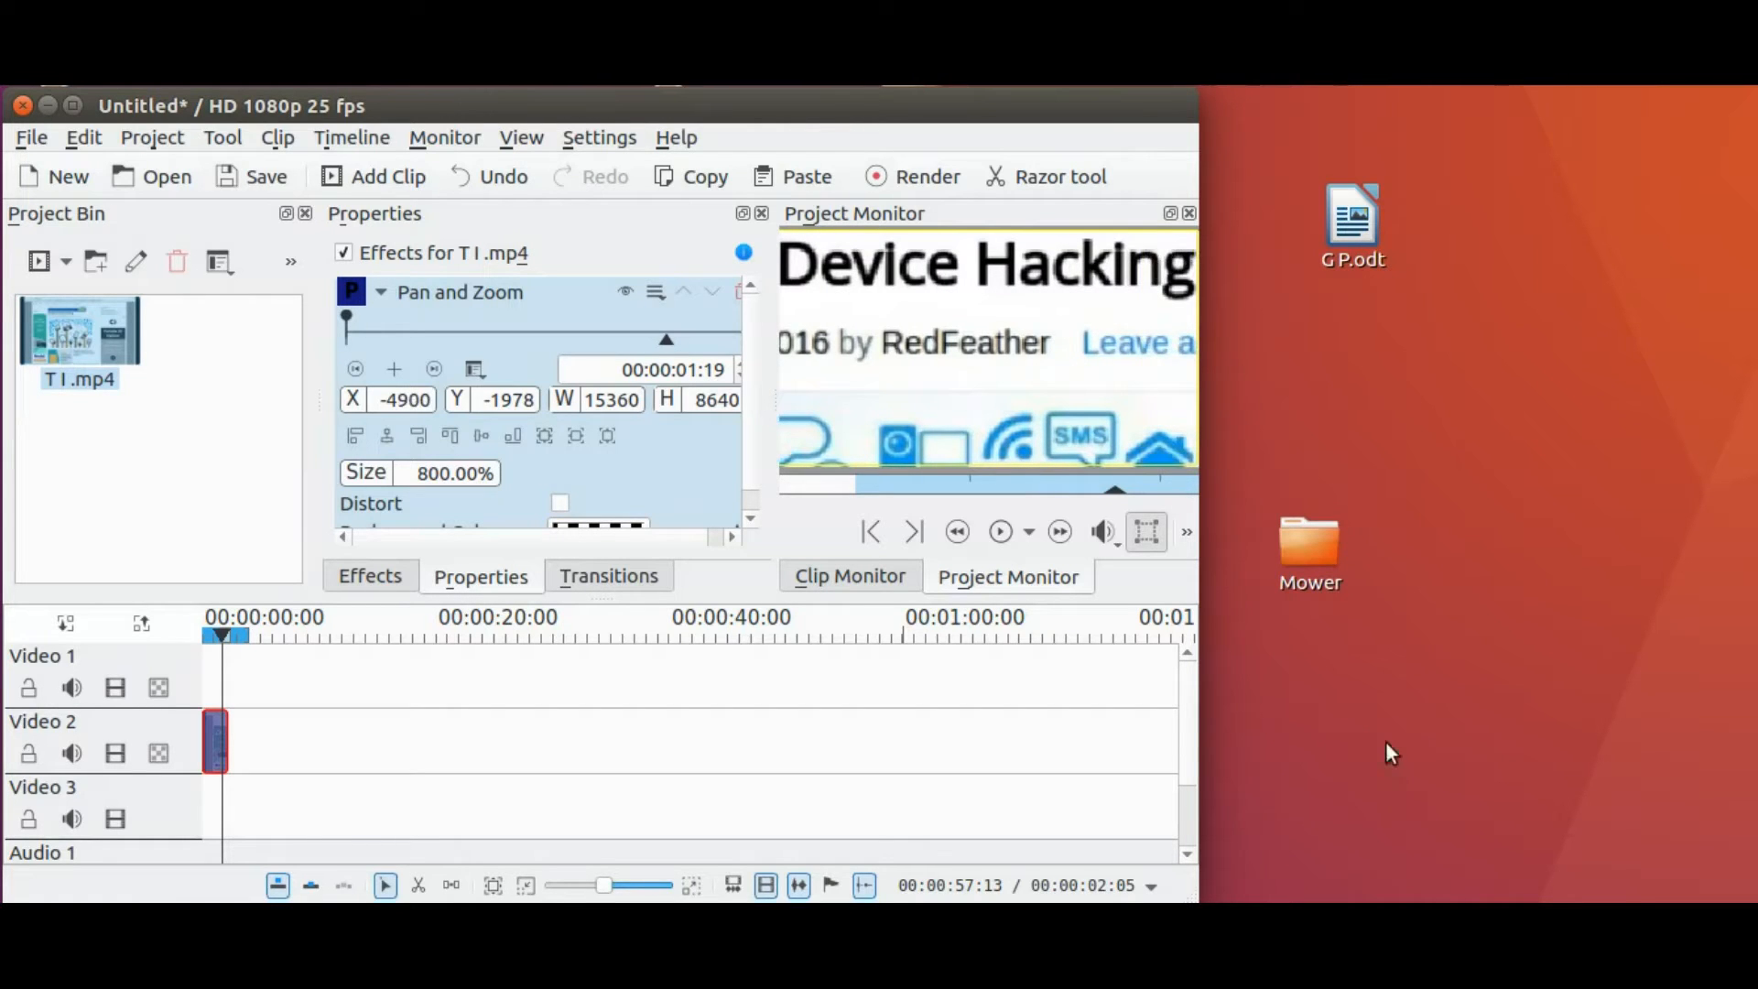